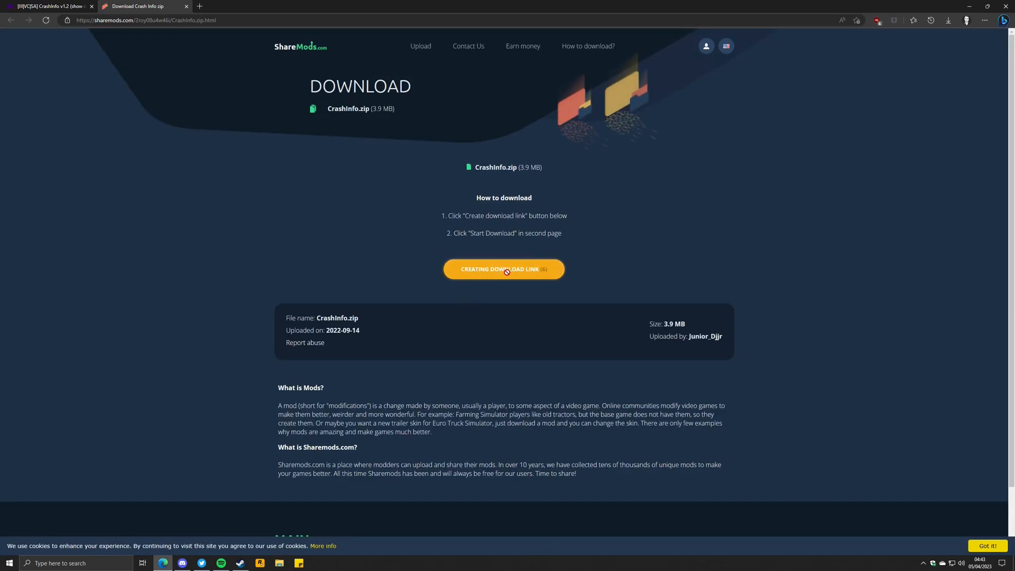
# Start the CrashInfo.zip download from Sharemods
pyautogui.click(504, 269)
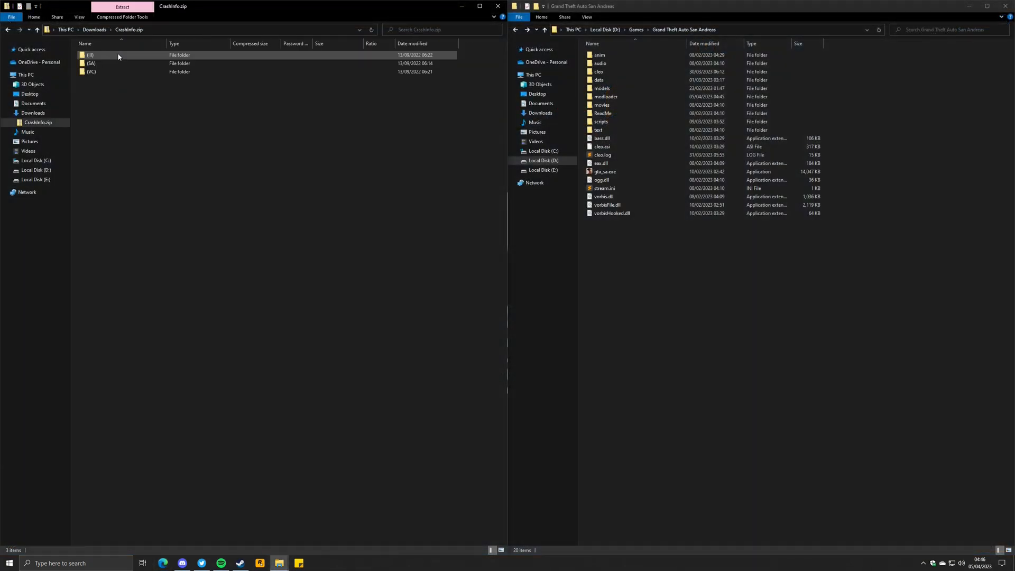
# Browse CrashInfo.zip to SA > EN > the mod files meant for the game folder
pyautogui.click(107, 63)
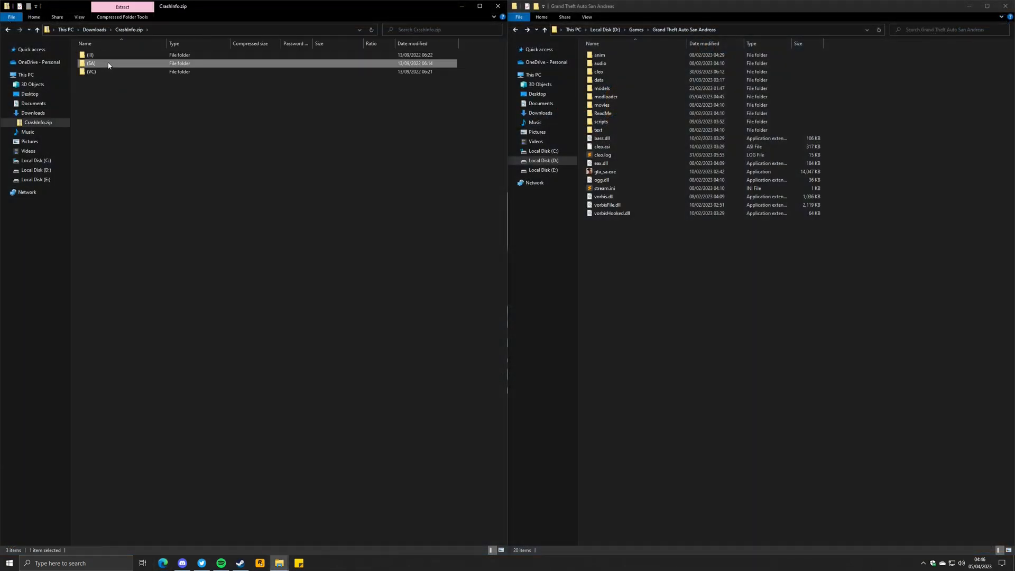
pyautogui.doubleClick(92, 63)
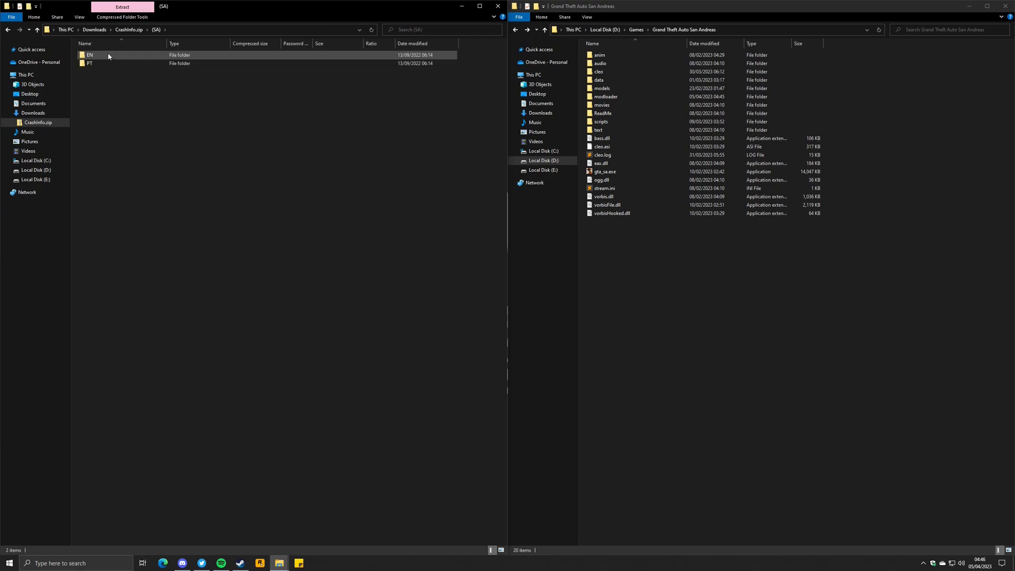
pyautogui.doubleClick(89, 55)
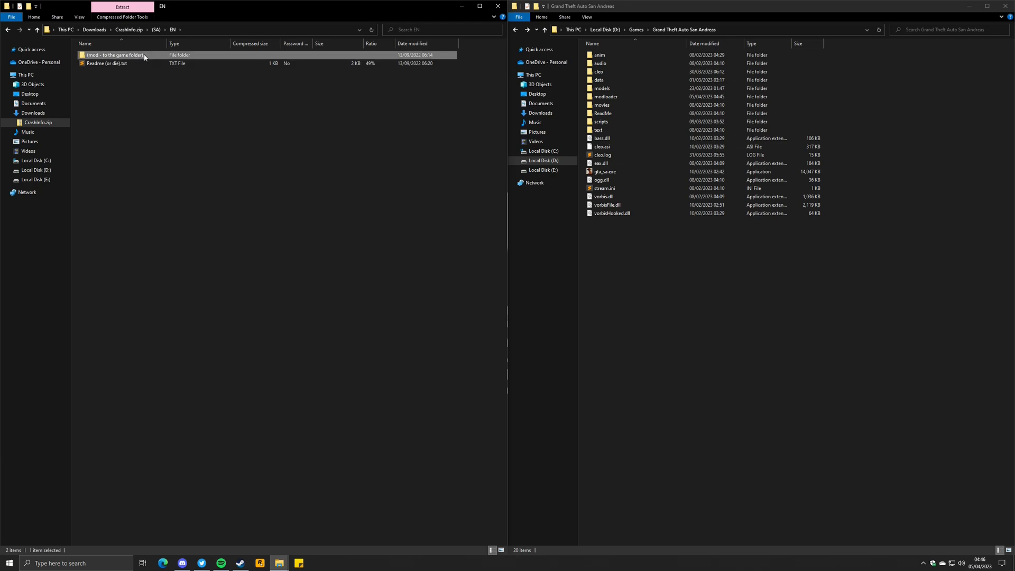
pyautogui.doubleClick(115, 55)
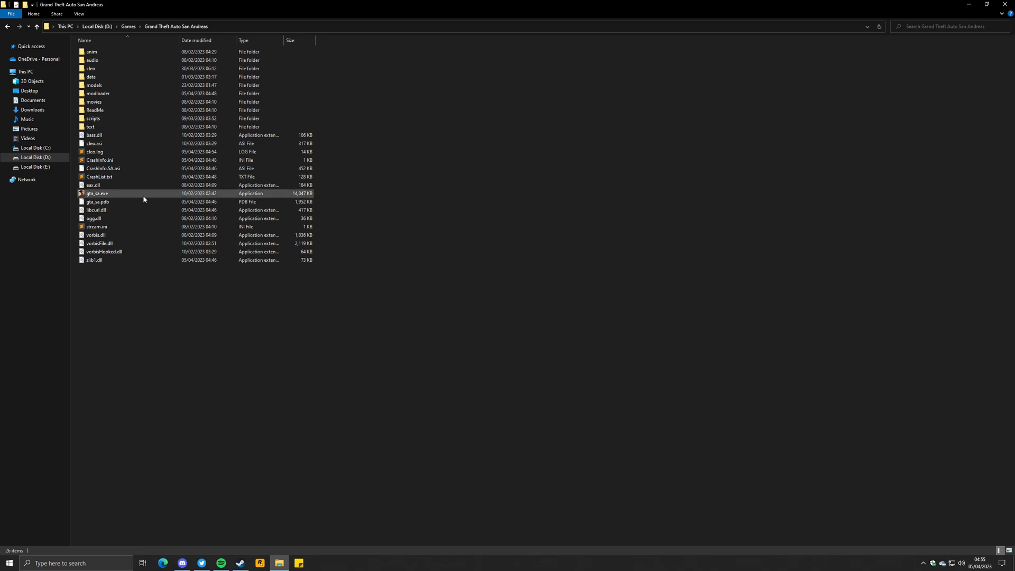
# Run gta_sa.exe, confirm Device Selection, and let it crash into CrashInfo
pyautogui.doubleClick(98, 193)
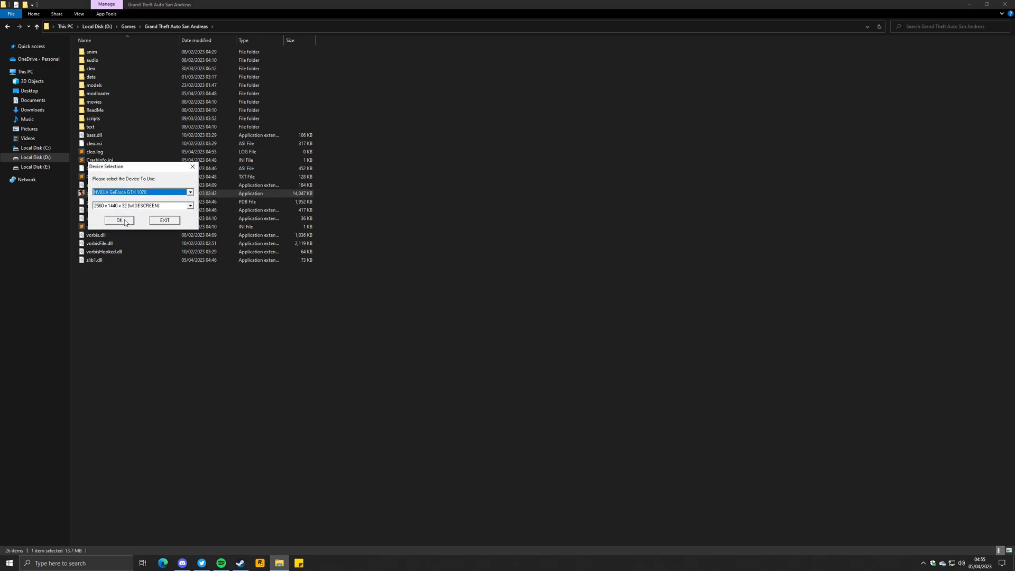
pyautogui.click(119, 220)
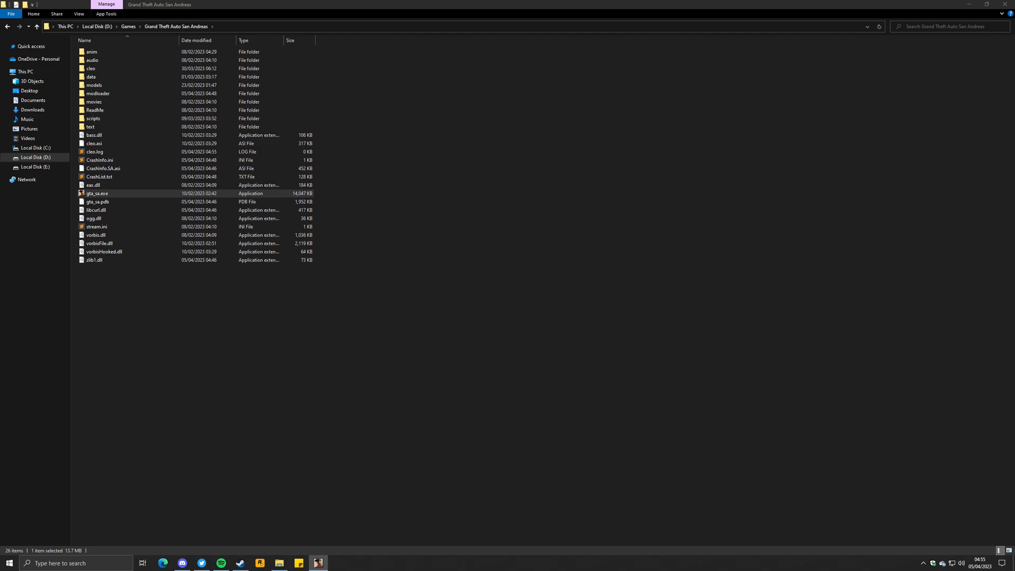
pyautogui.doubleClick(96, 193)
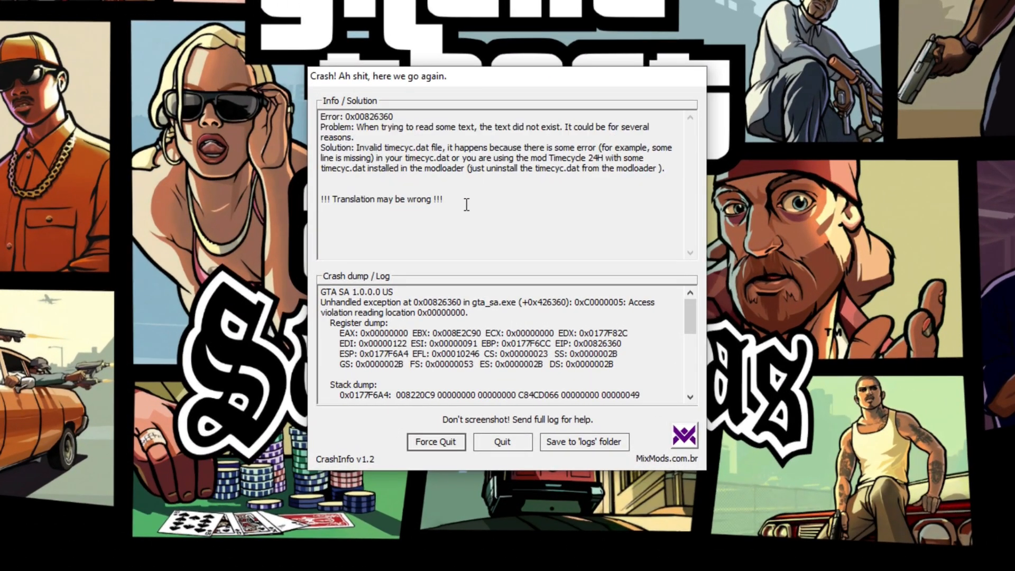
# Quit the CrashInfo report after reading the invalid timecyc.dat diagnosis
pyautogui.click(444, 198)
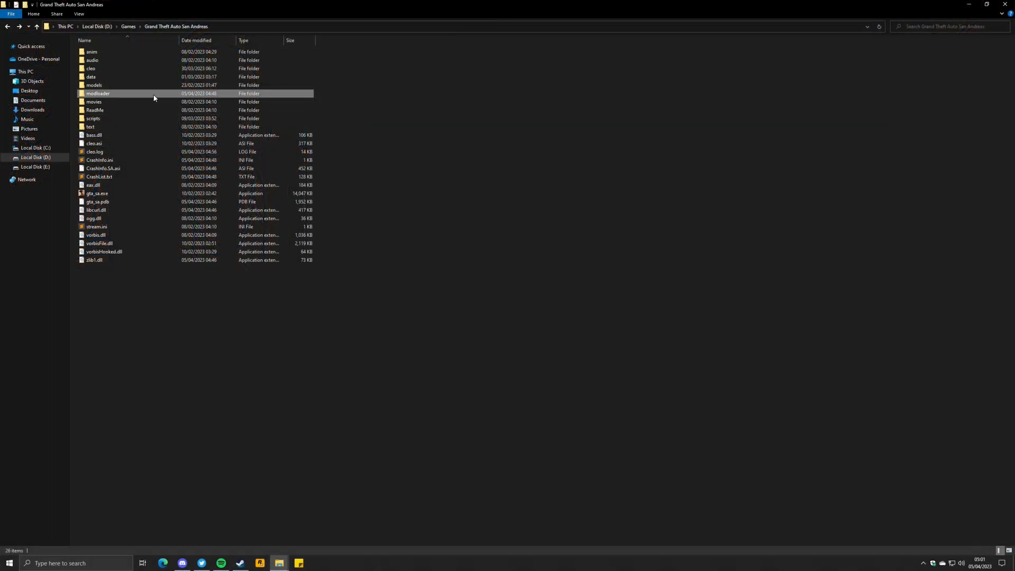
# Open modloader > Broken Mod > timecyc.dat and scroll to its incomplete last line
pyautogui.doubleClick(98, 93)
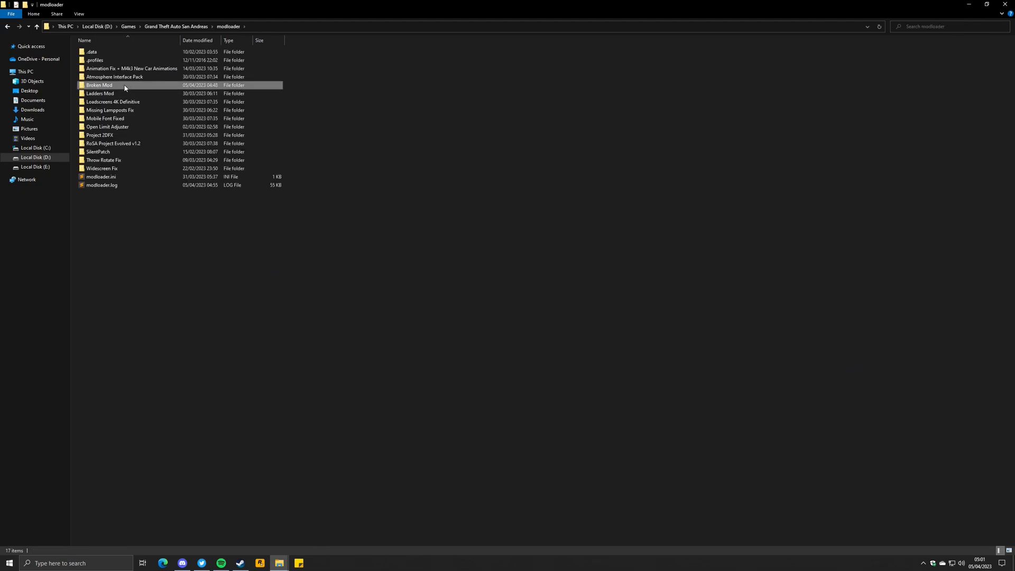
pyautogui.doubleClick(99, 85)
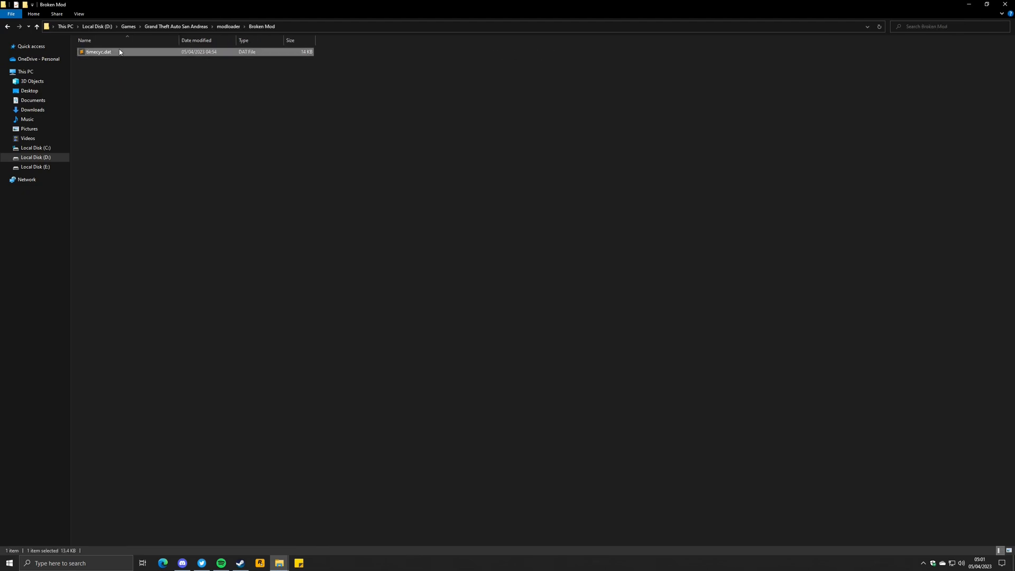
pyautogui.doubleClick(98, 52)
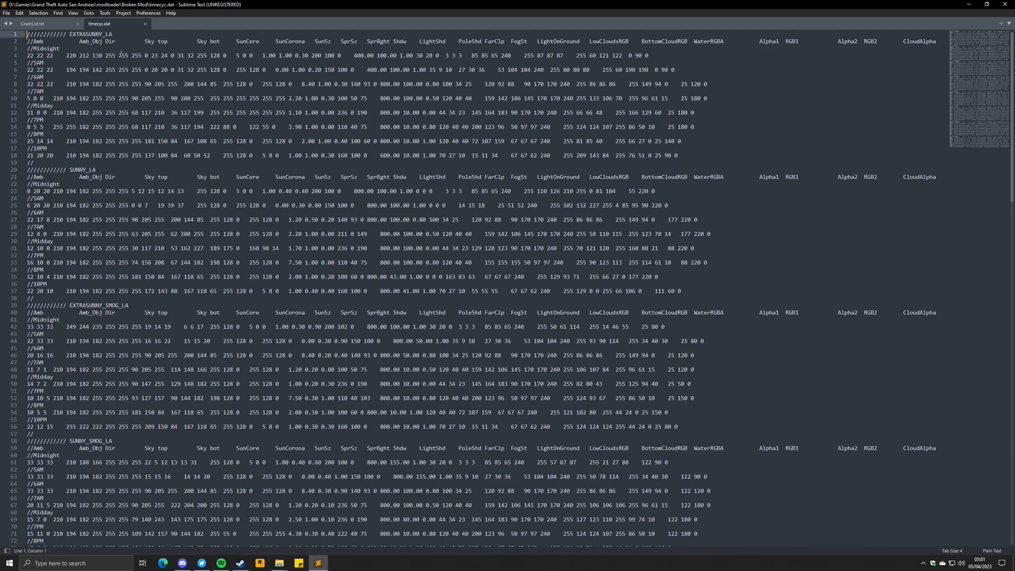
pyautogui.scroll(-3)
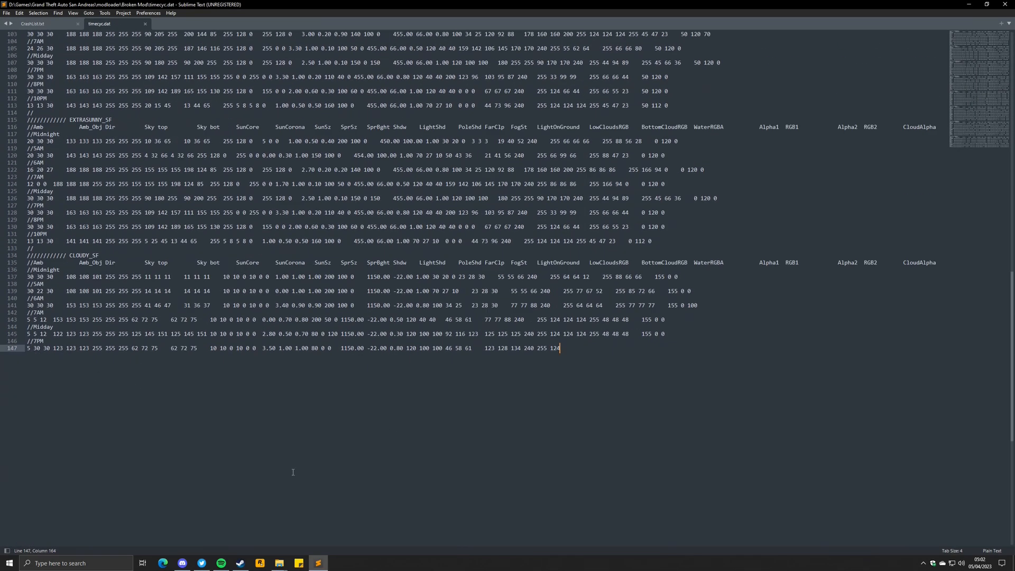
pyautogui.scroll(-3)
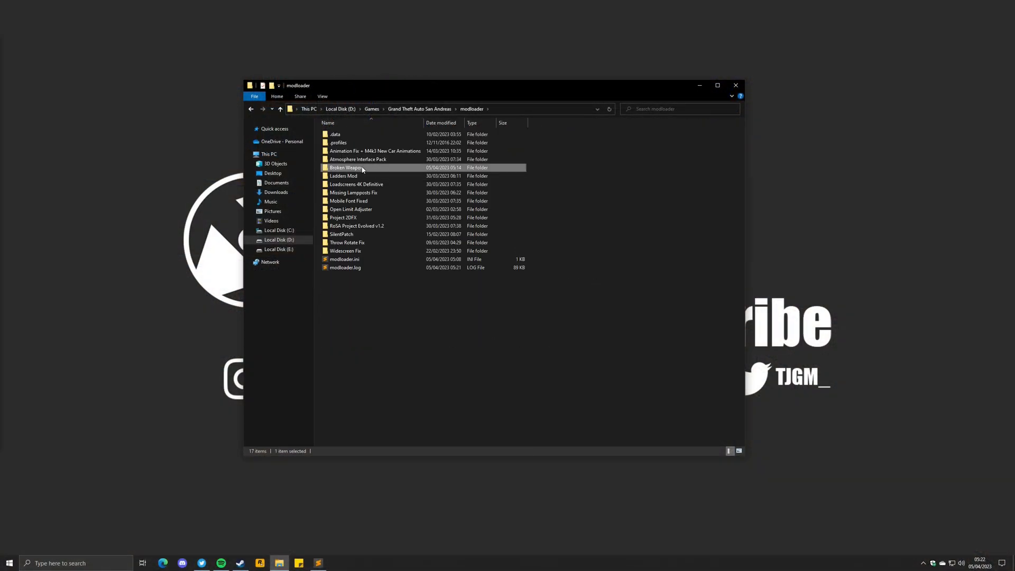
# Open Broken Weapon's weapon.dat and right-click the selected PISTOL_SILENCED lines
pyautogui.doubleClick(346, 168)
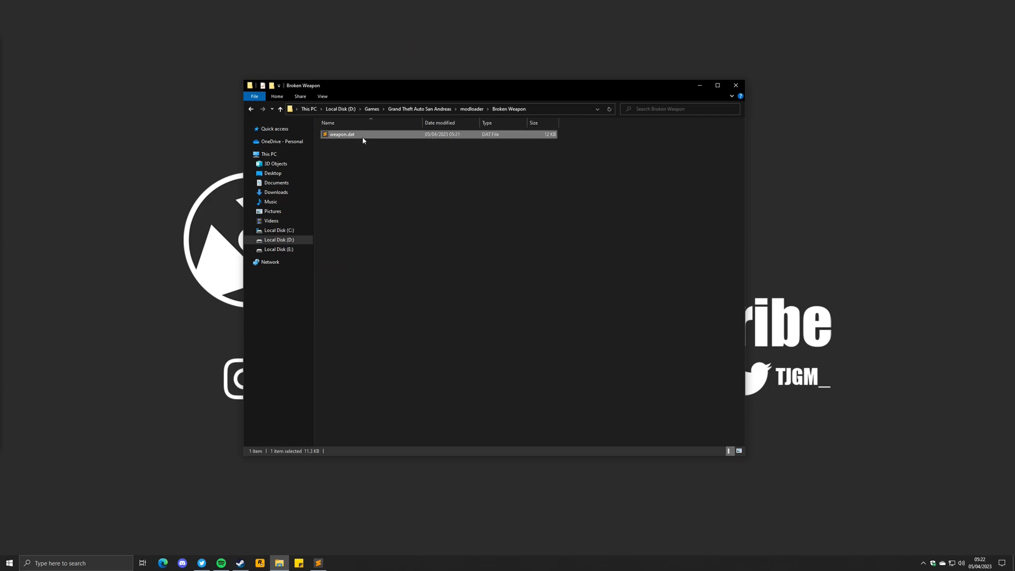
pyautogui.doubleClick(342, 134)
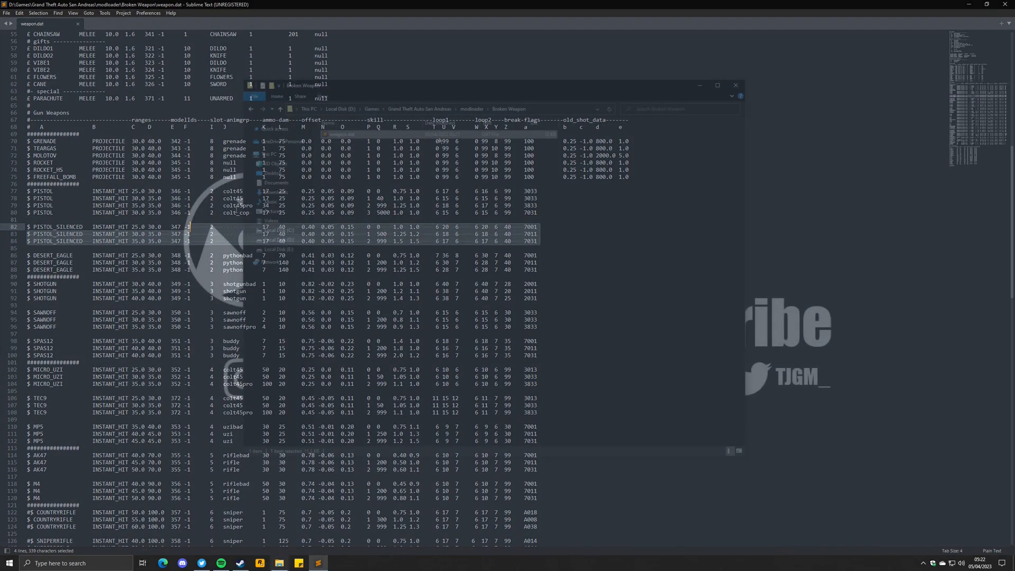
pyautogui.rightClick(346, 167)
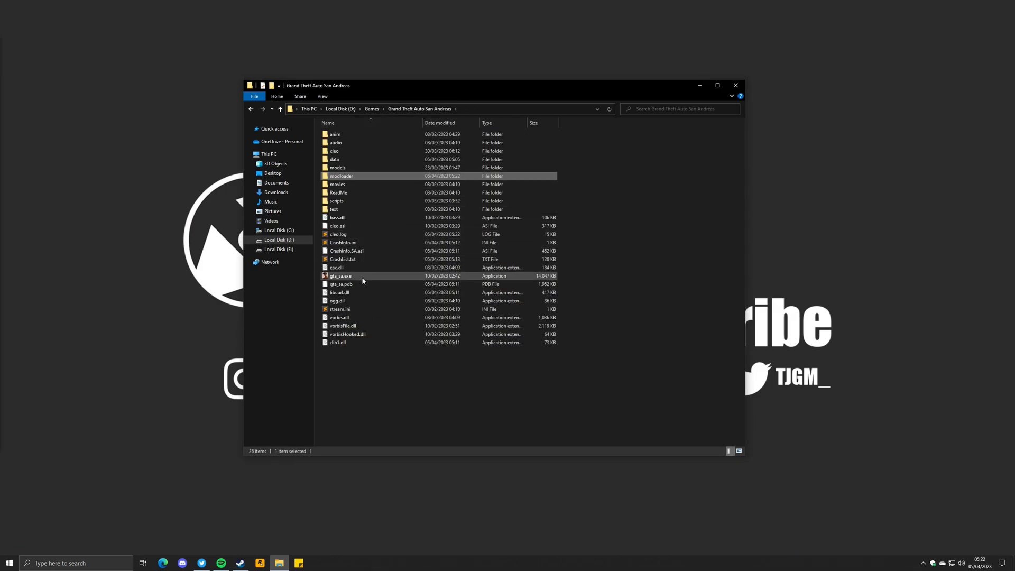
# Relaunch gta_sa.exe and confirm the Device Selection dialog
pyautogui.doubleClick(340, 276)
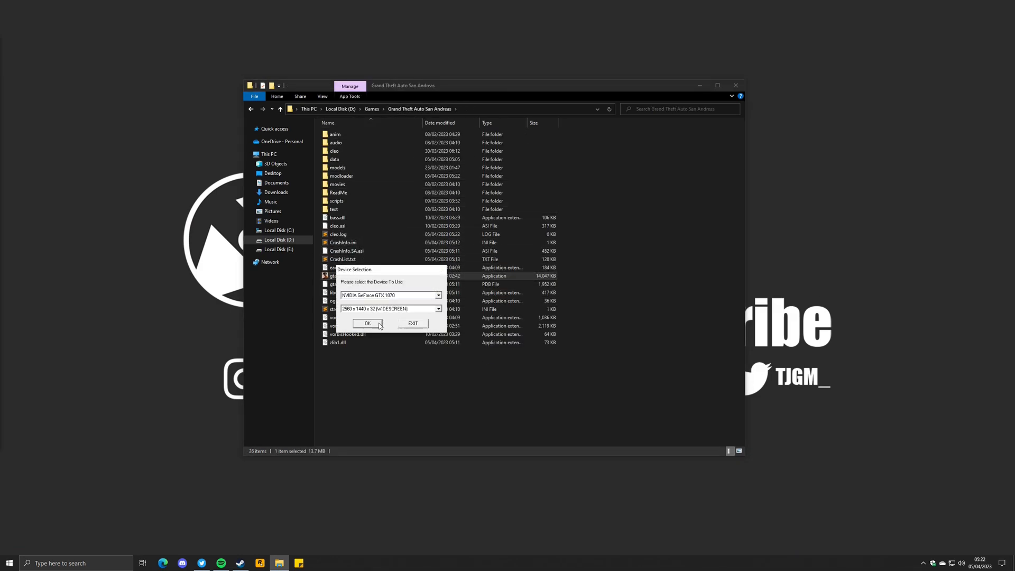
pyautogui.click(367, 323)
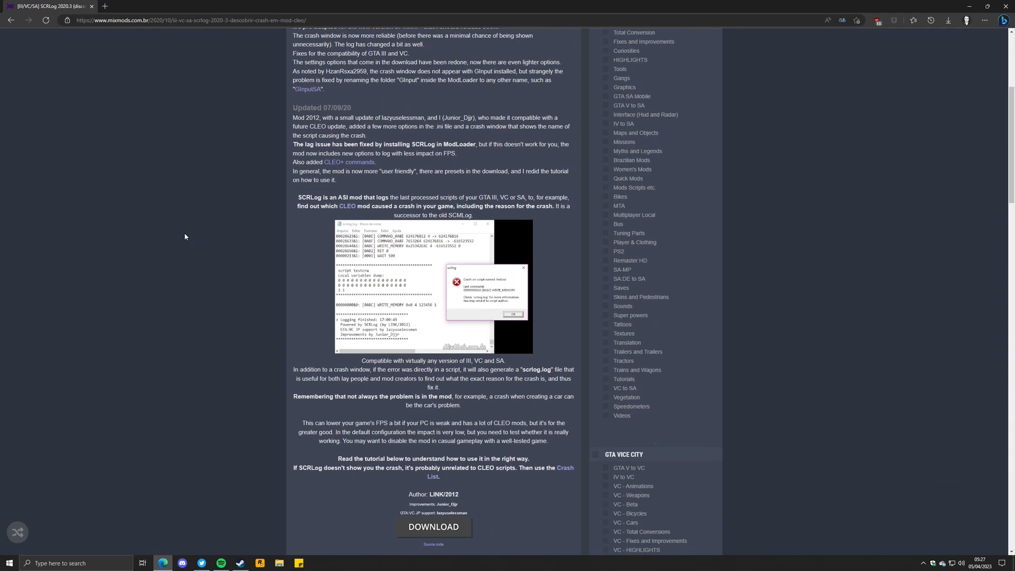
# Download SCRLog.7z via MixMods and Sharemods' Create Download Link and Start Download
pyautogui.click(433, 526)
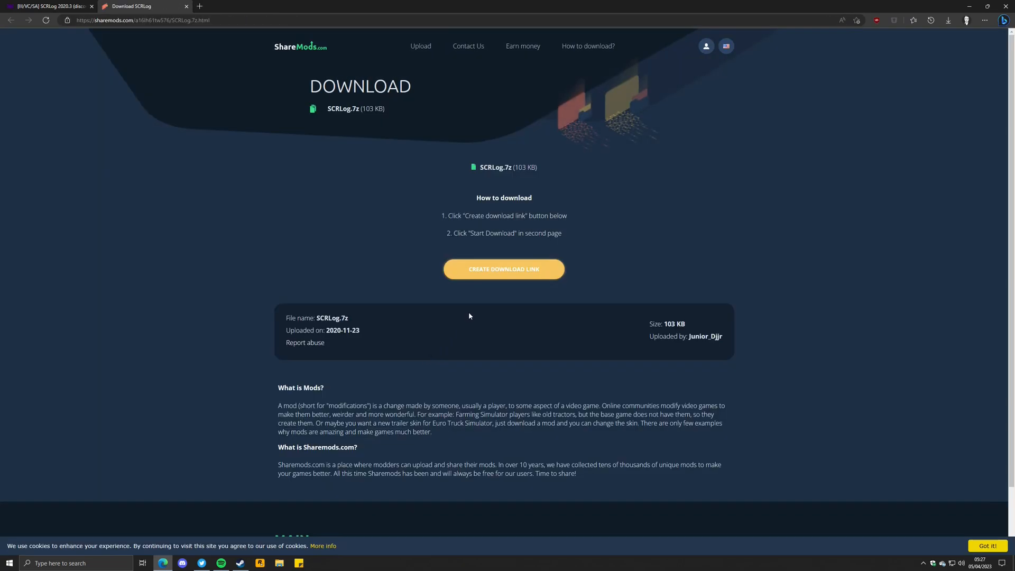
pyautogui.click(503, 269)
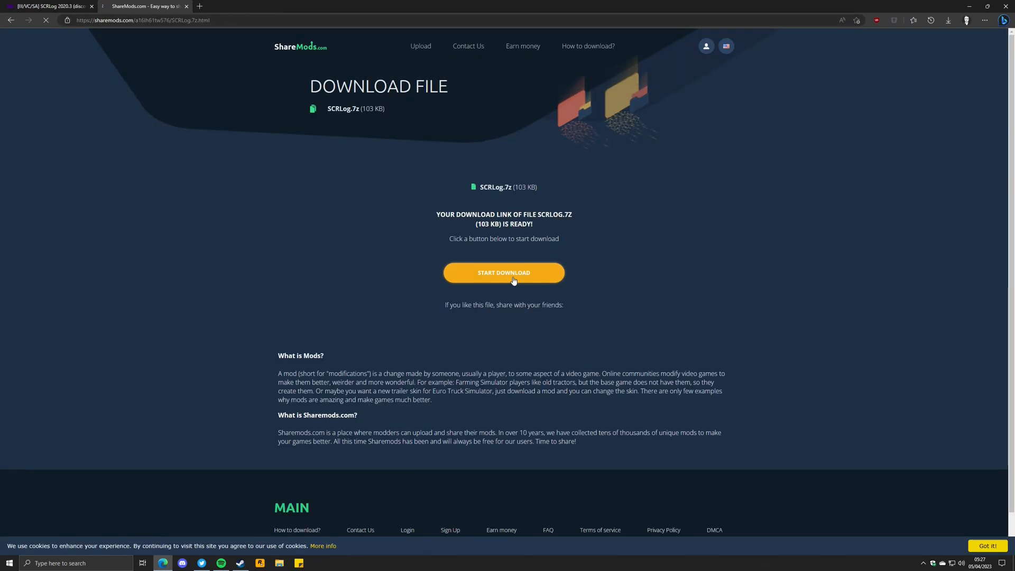
pyautogui.click(504, 272)
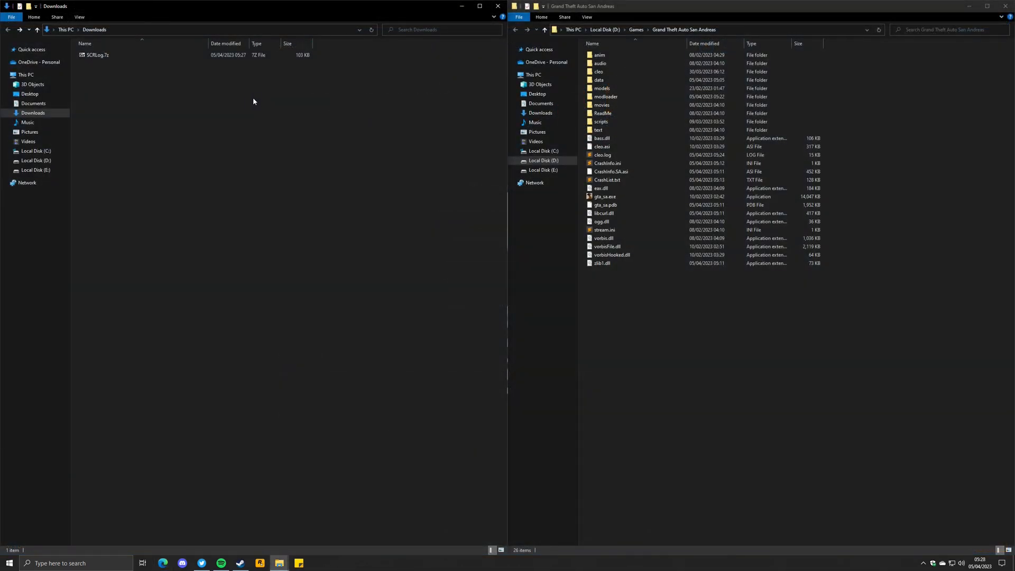
# Open SCRLog.7z in 7-Zip and move its EN SCRLog folder into modloader
pyautogui.doubleClick(95, 54)
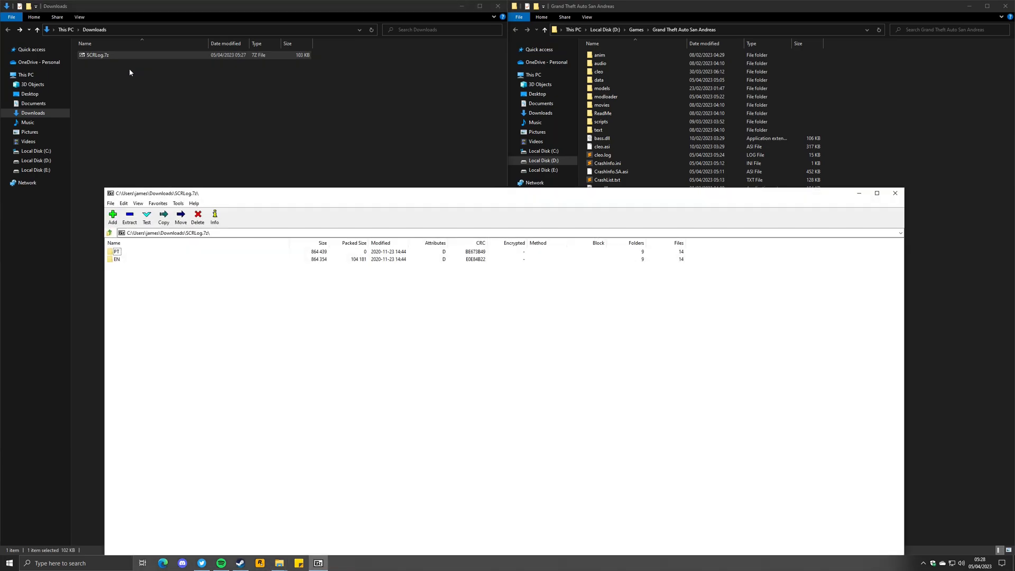
pyautogui.click(118, 258)
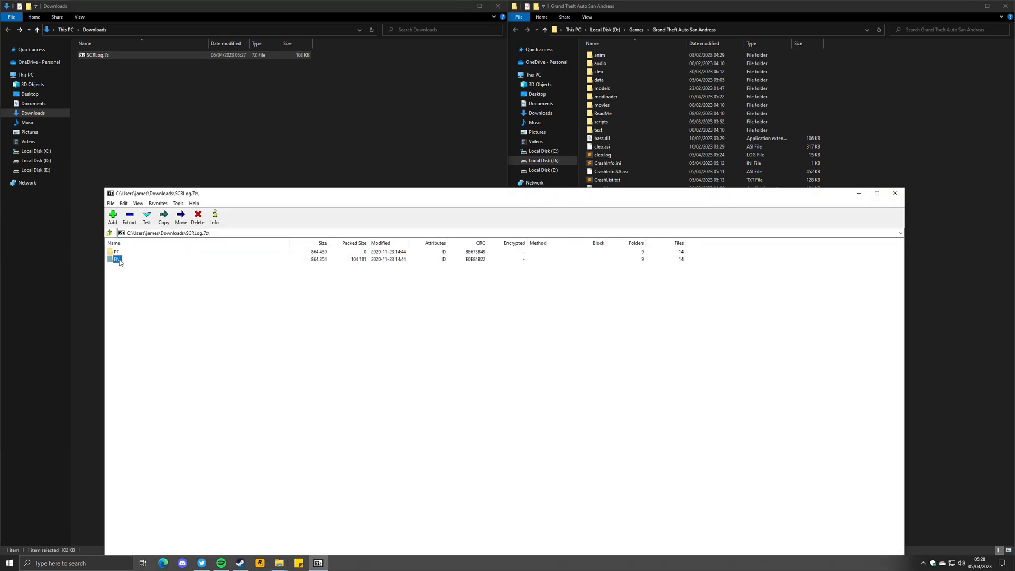
pyautogui.doubleClick(117, 259)
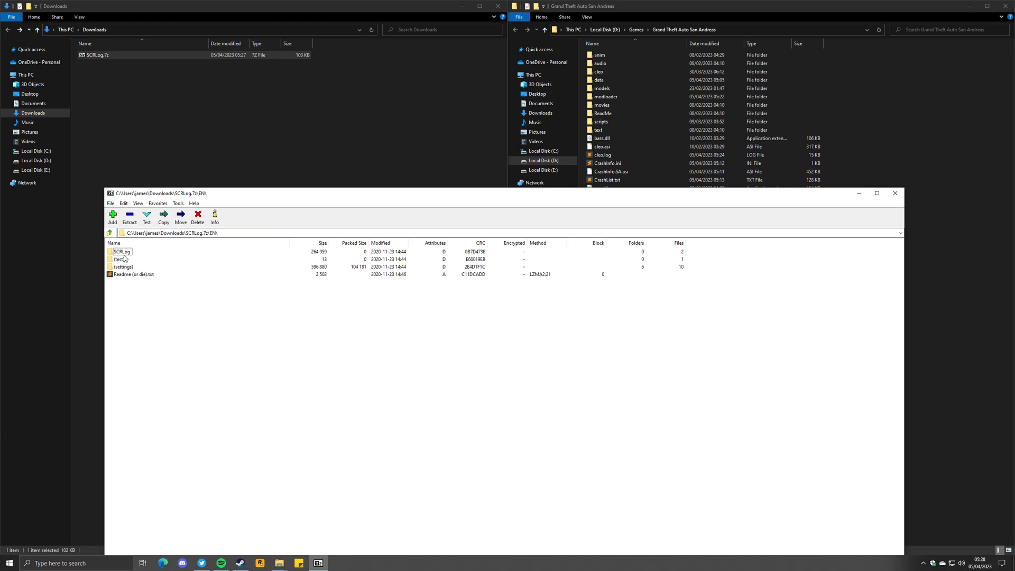
pyautogui.click(121, 251)
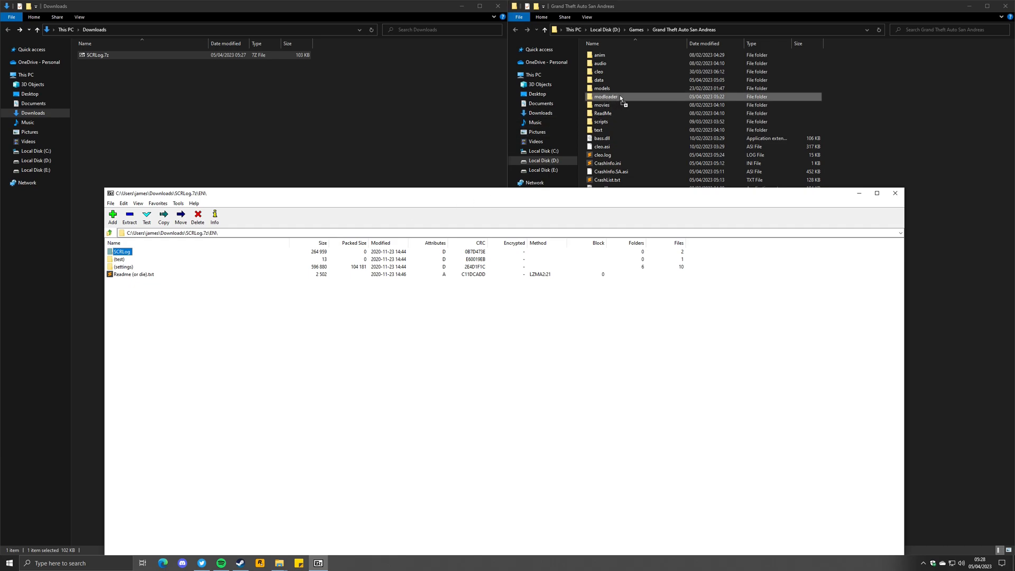
pyautogui.moveTo(623, 99)
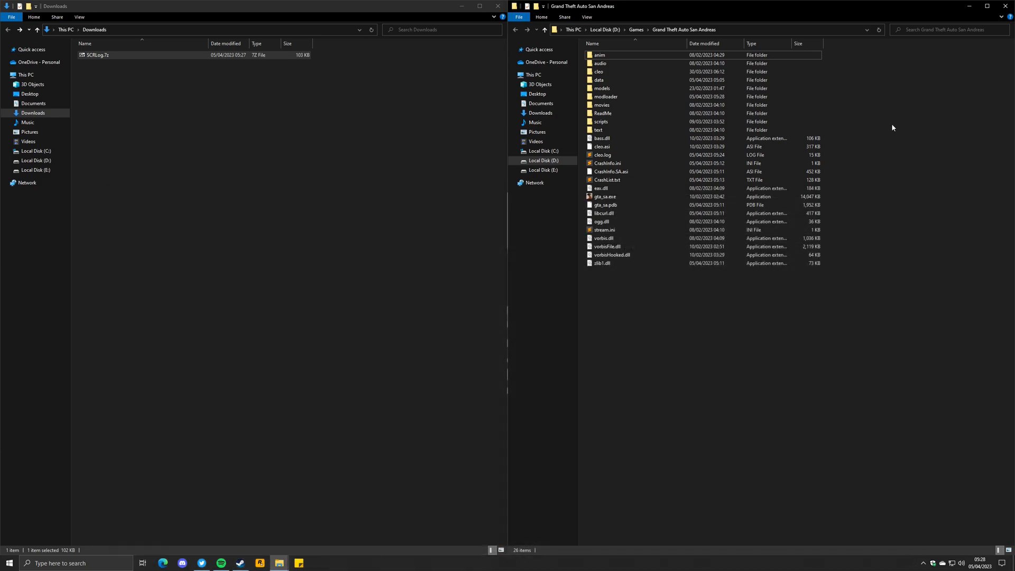
# Open modloader > SCRLog > scrlog.ini in Sublime Text
pyautogui.doubleClick(605, 96)
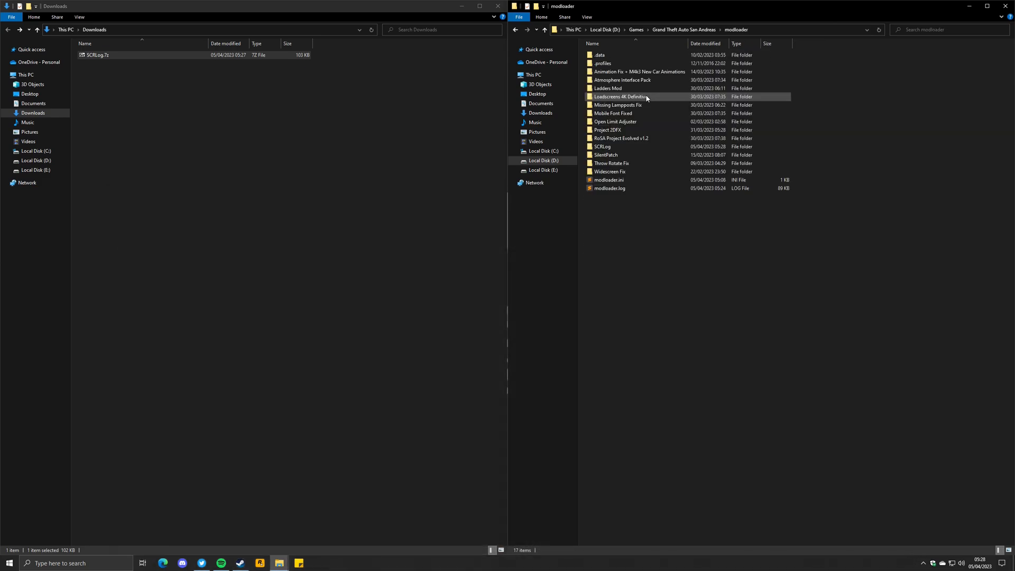
pyautogui.click(602, 146)
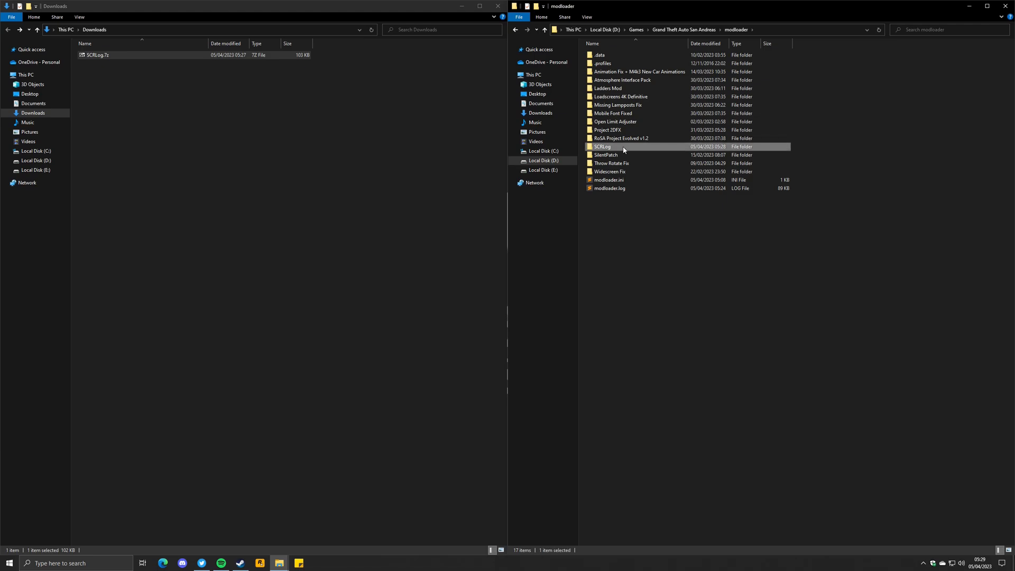
pyautogui.doubleClick(602, 147)
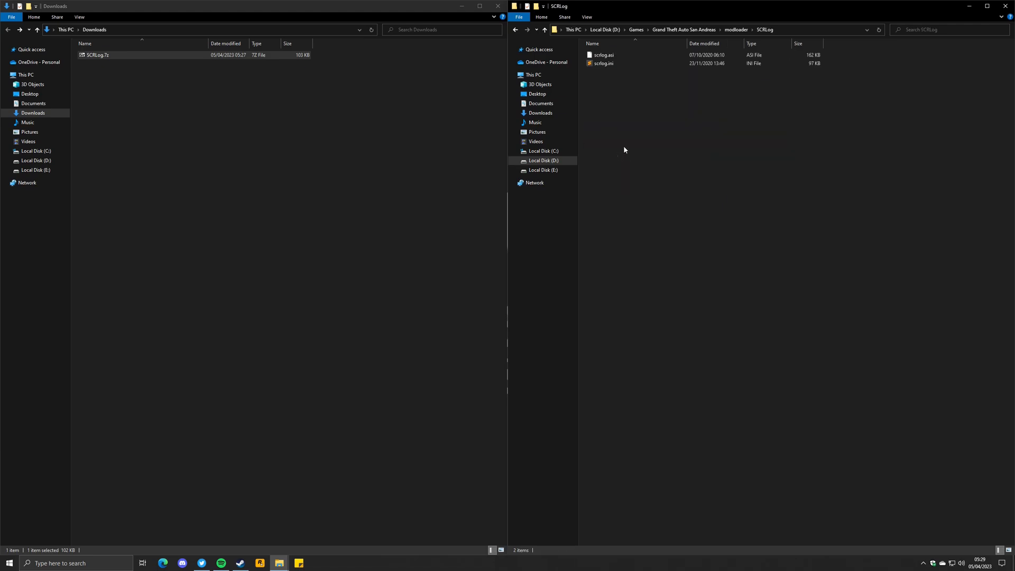
pyautogui.click(603, 63)
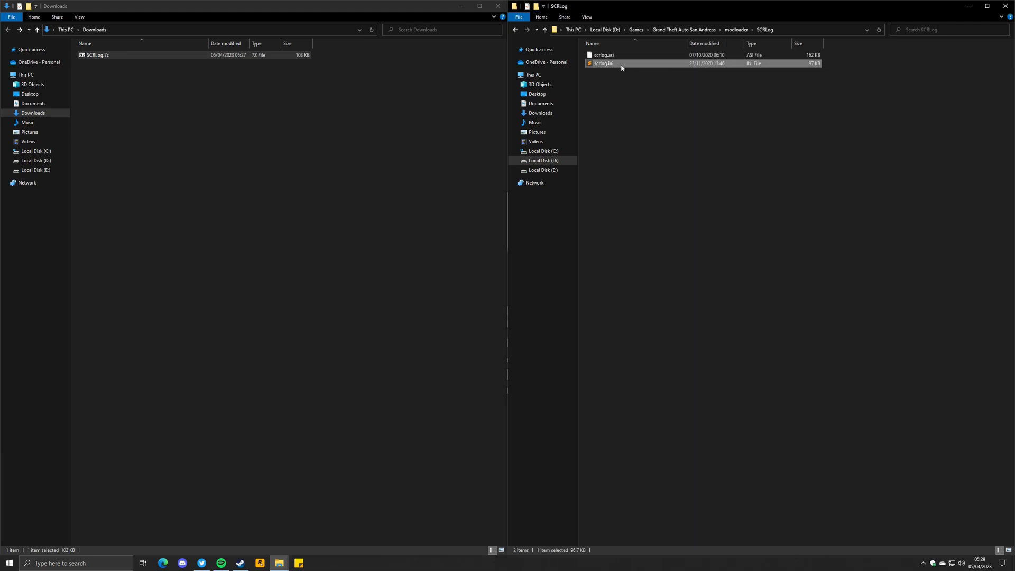
pyautogui.doubleClick(603, 62)
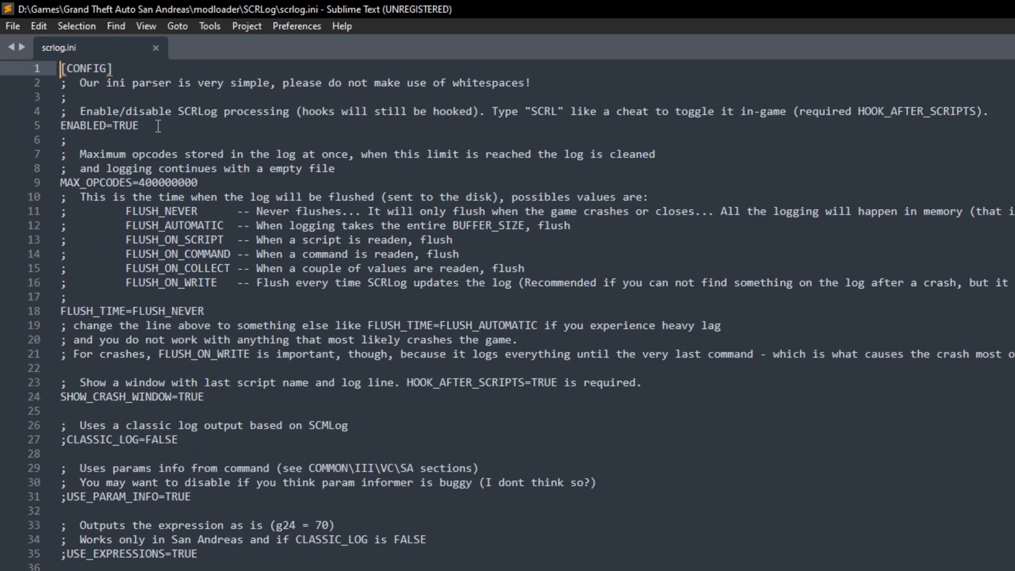
# Replace ENABLED's TRUE value with FALSE in scrlog.ini
pyautogui.doubleClick(94, 126)
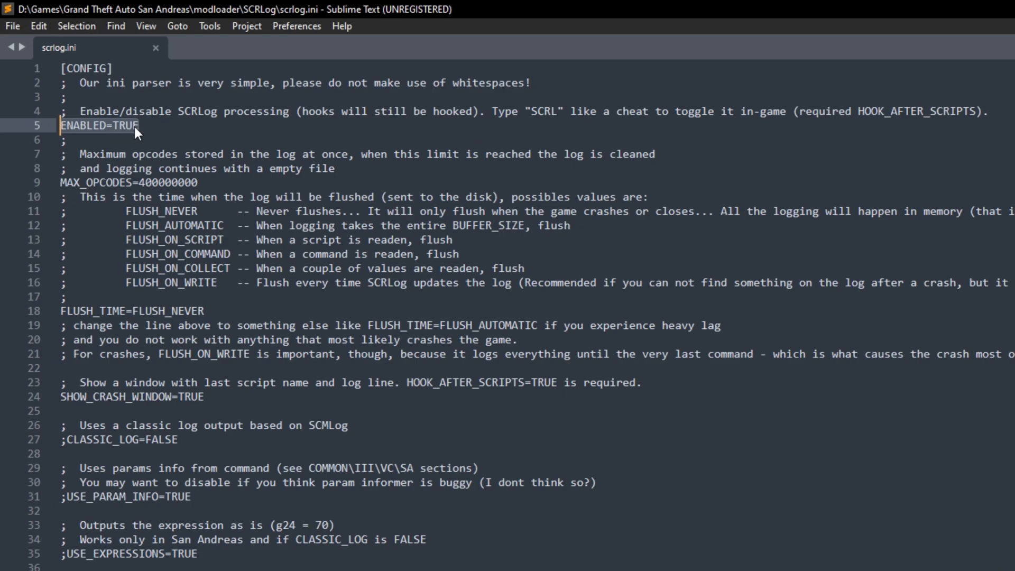
pyautogui.press('Delete')
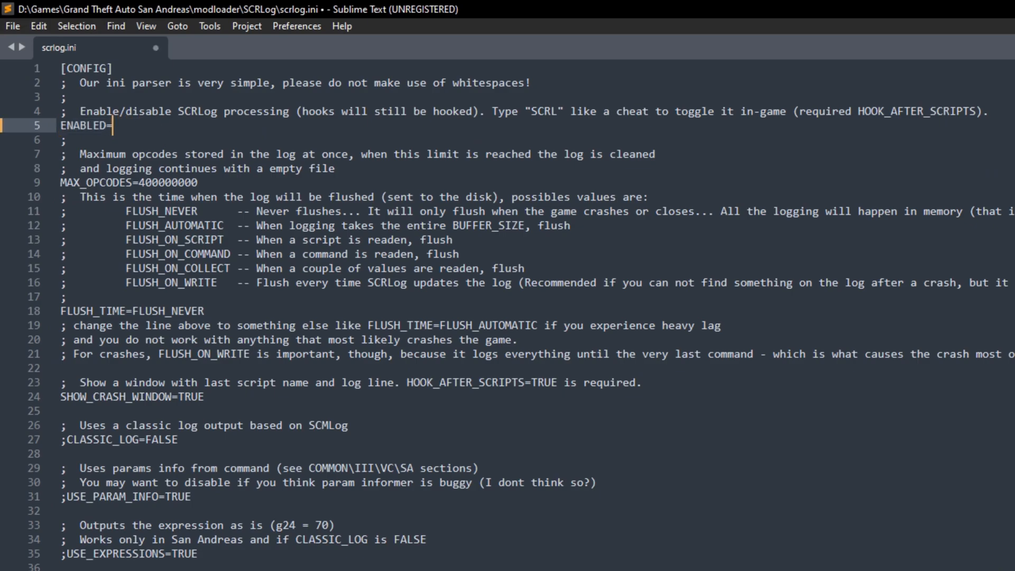
pyautogui.write('FALSE')
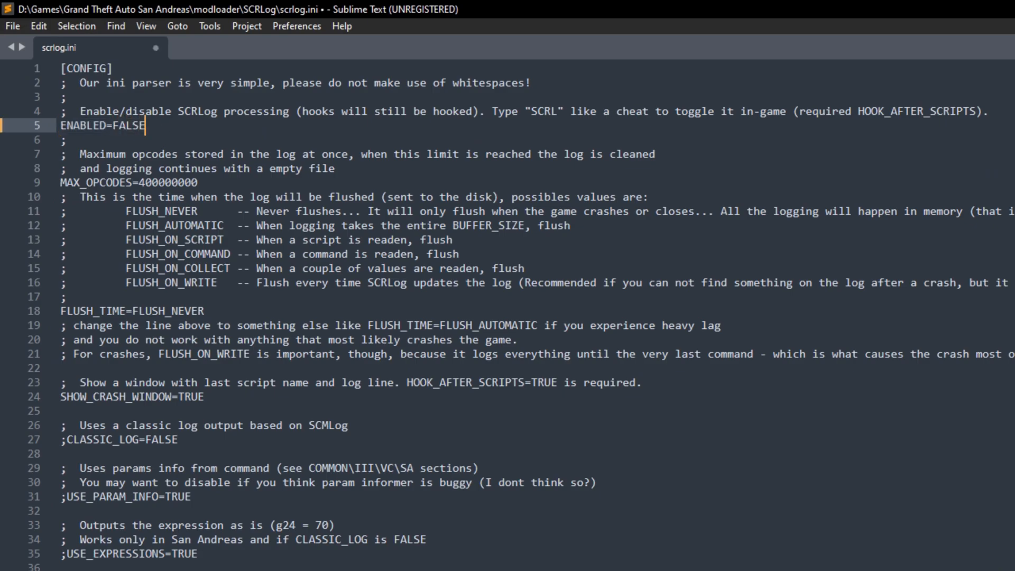
pyautogui.click(12, 26)
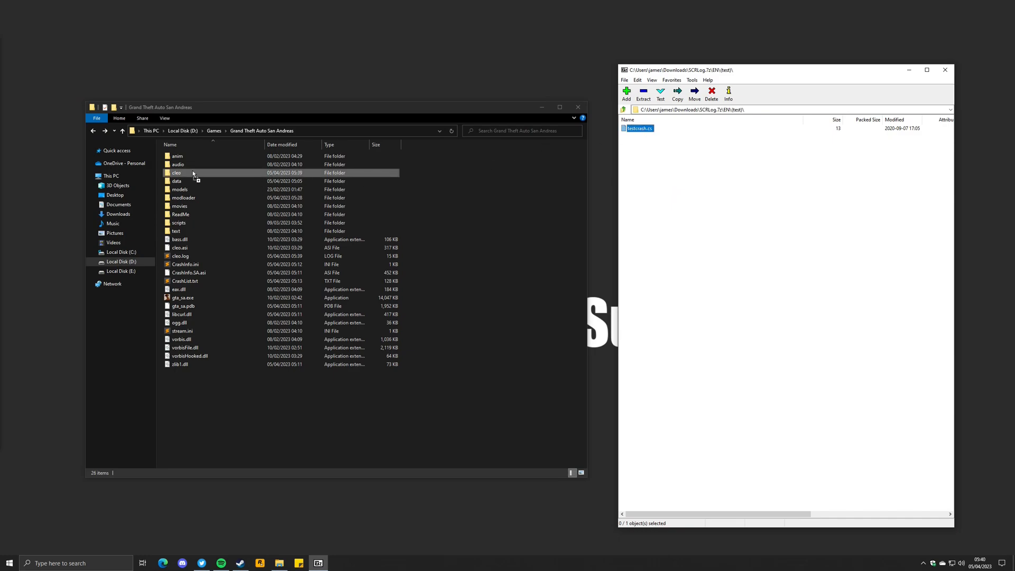
# Open the game's cleo folder to view the copied testcrash.cs script
pyautogui.click(176, 173)
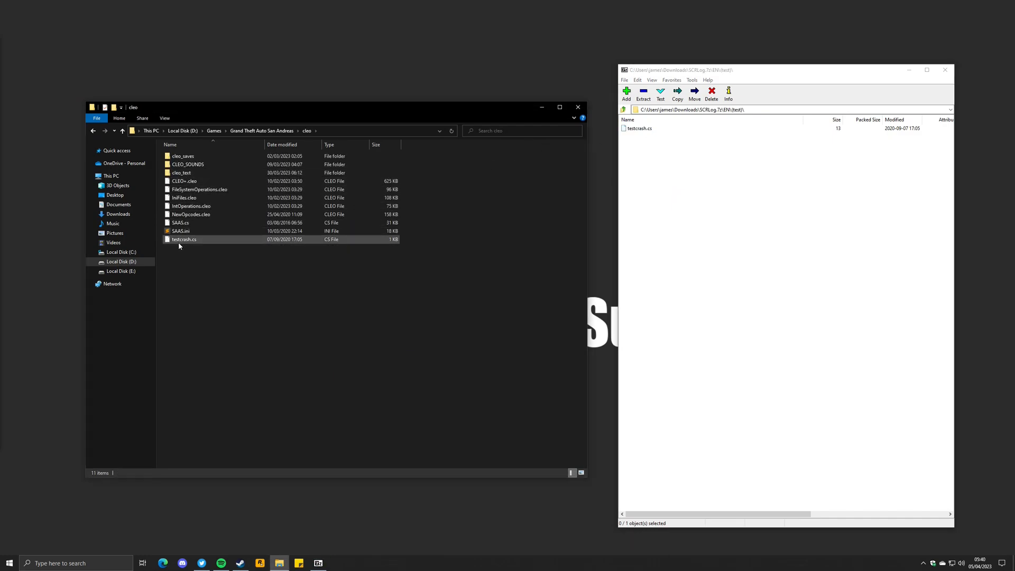
pyautogui.moveTo(184, 239)
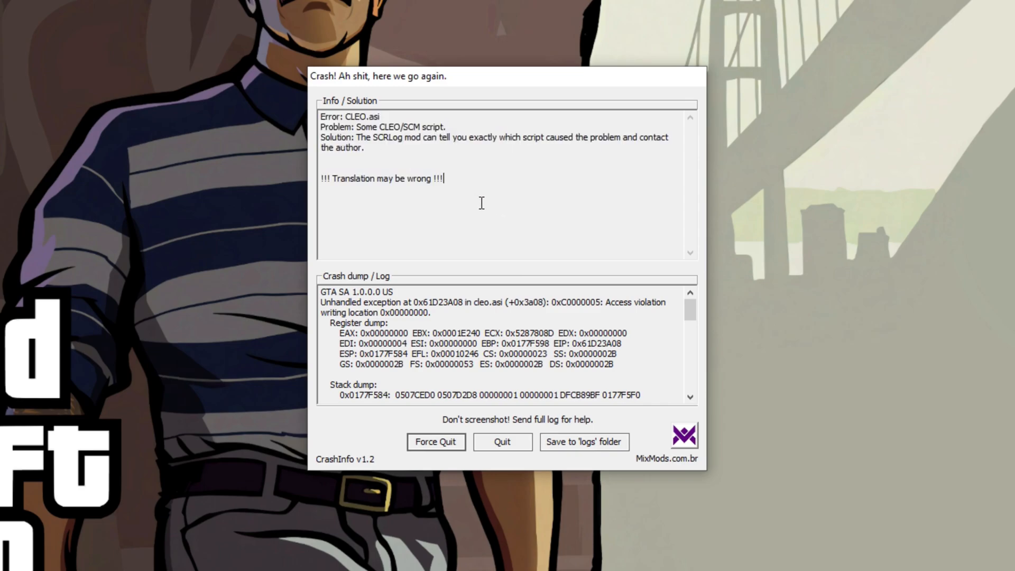
pyautogui.moveTo(464, 206)
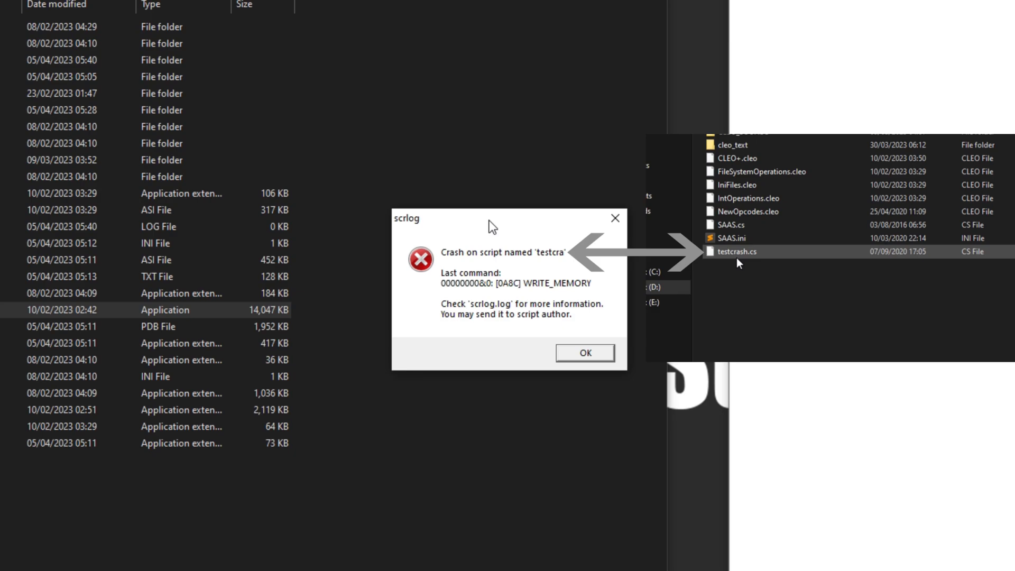
pyautogui.moveTo(553, 267)
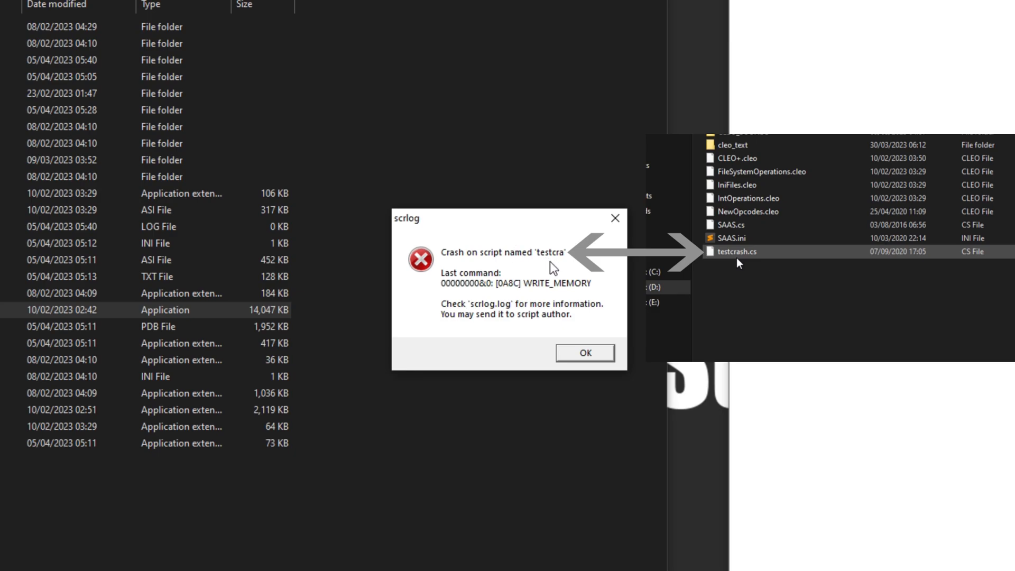
pyautogui.moveTo(544, 265)
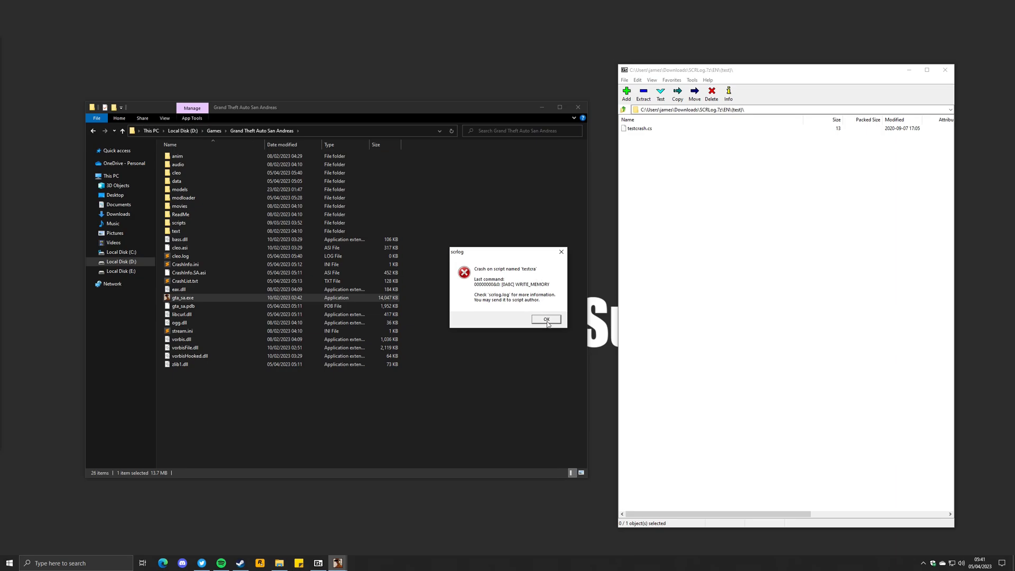
# Dismiss the SCRLog crash message and delete testcrash.cs from the cleo folder
pyautogui.click(545, 319)
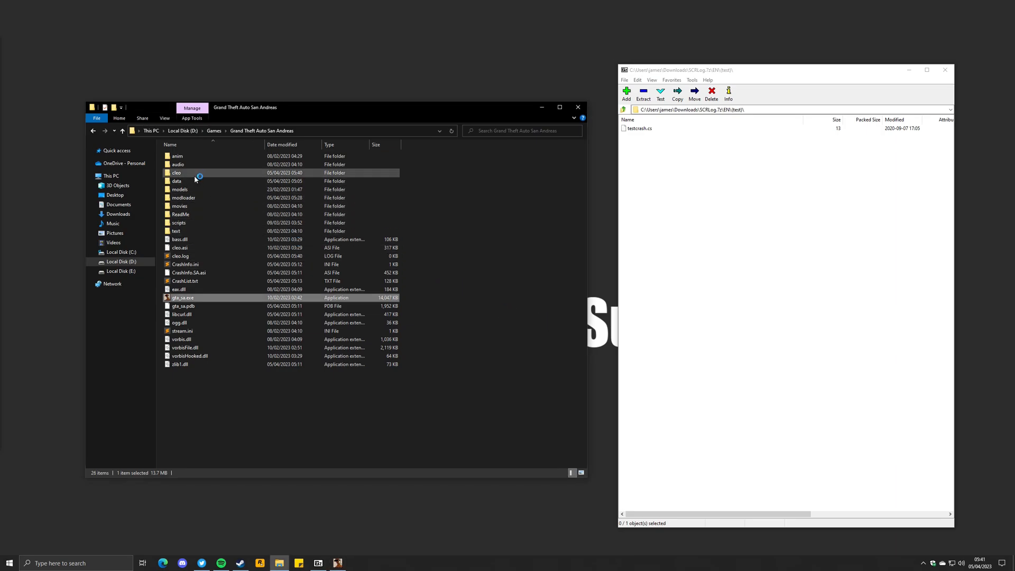
pyautogui.doubleClick(176, 173)
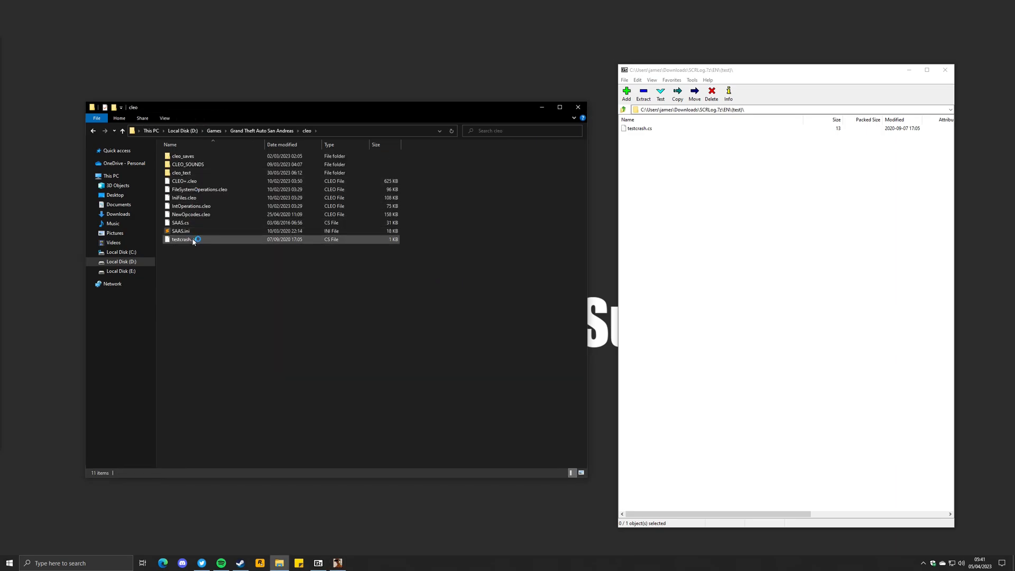
pyautogui.rightClick(184, 239)
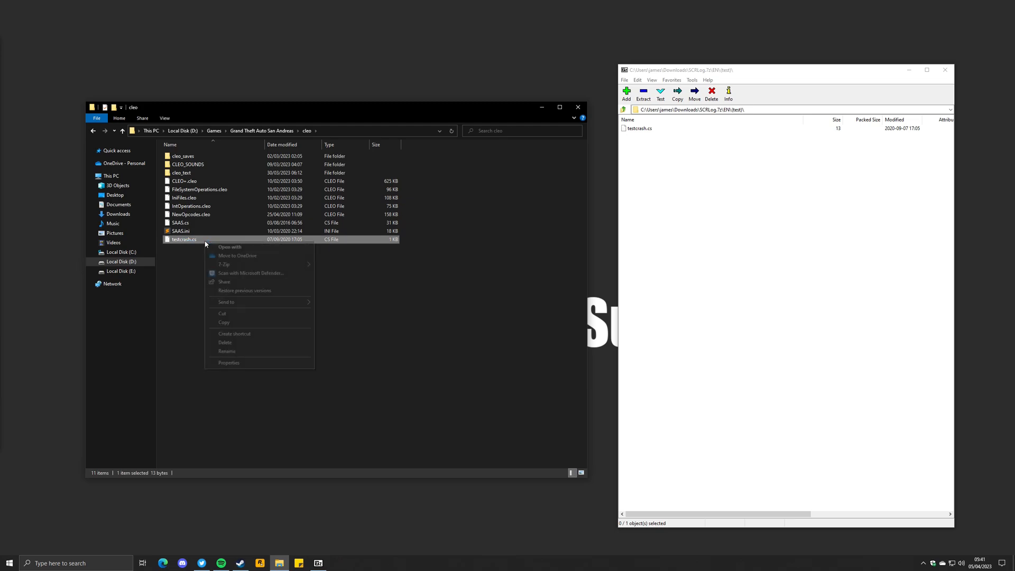
pyautogui.click(225, 342)
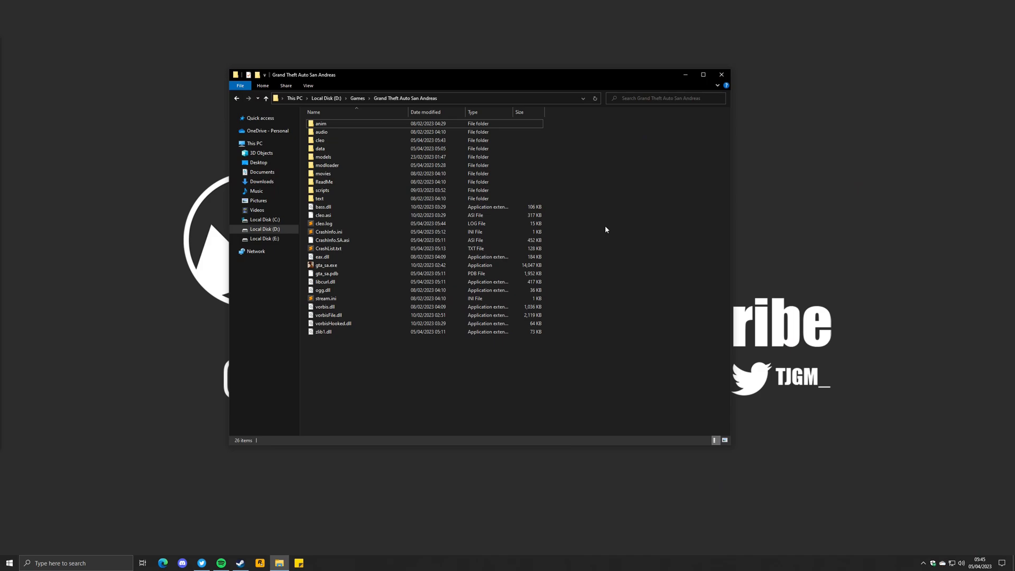
# Open scrlog.log from modloader's SCRLog folder
pyautogui.doubleClick(326, 165)
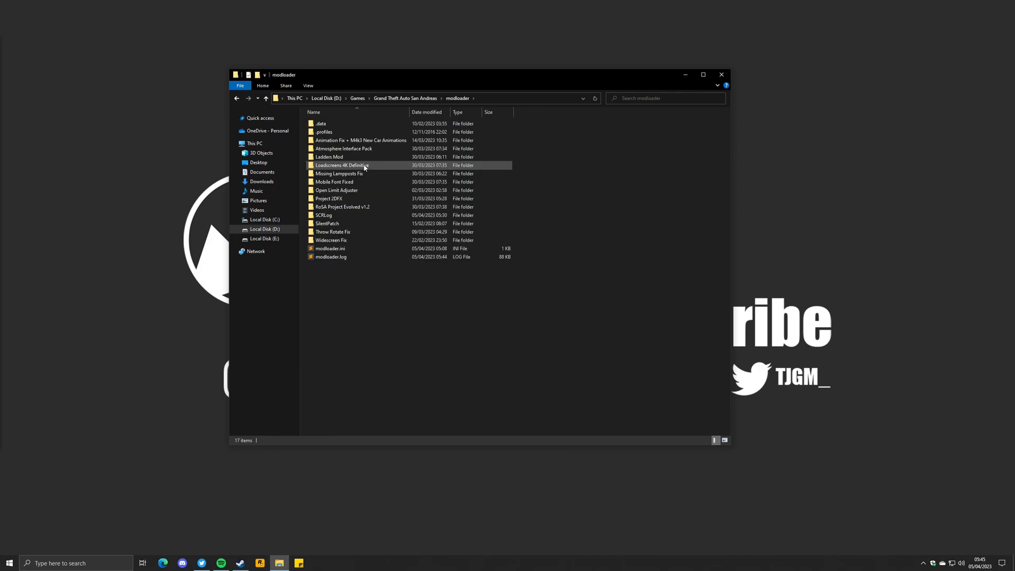
pyautogui.doubleClick(339, 165)
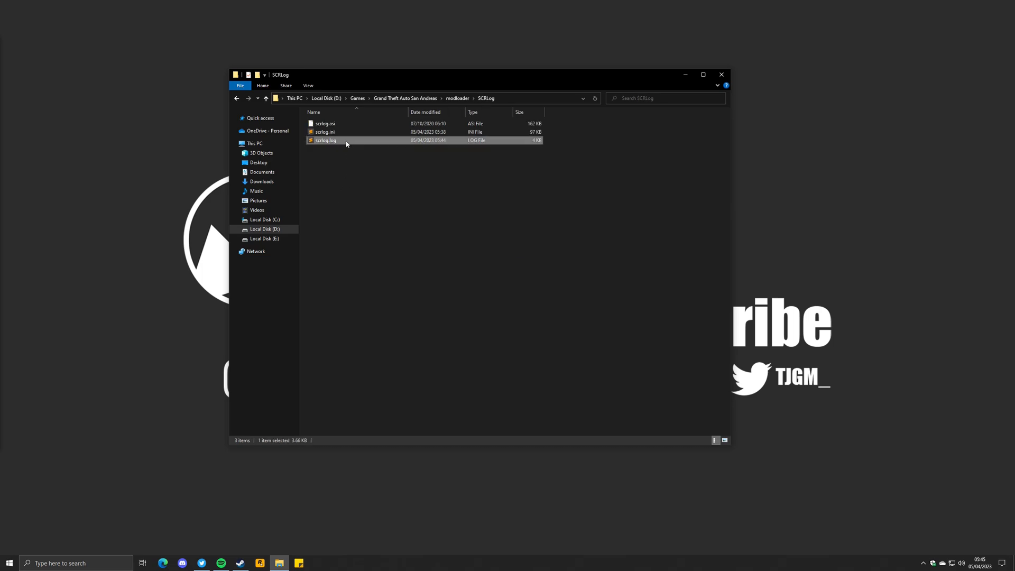
pyautogui.doubleClick(326, 139)
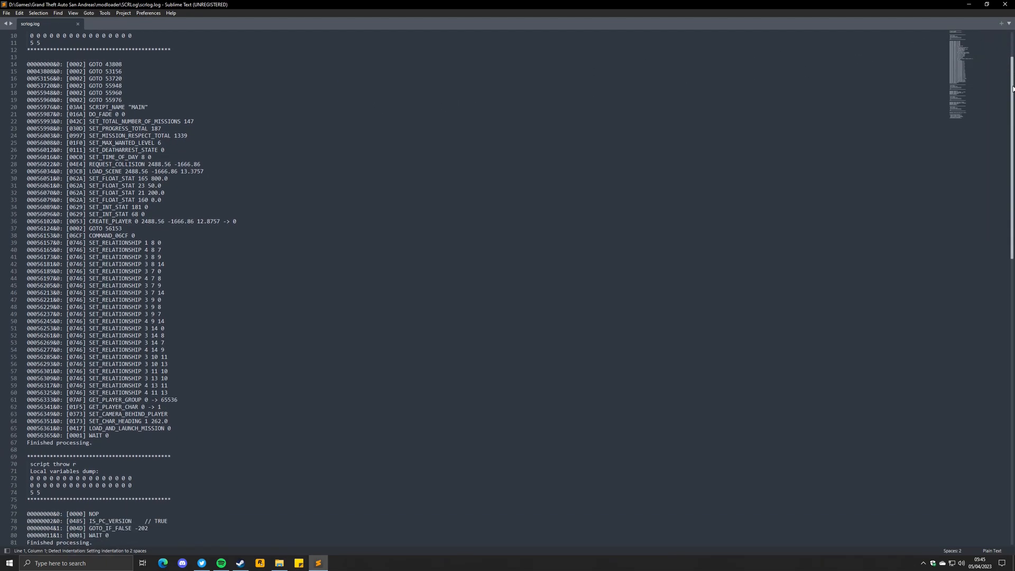
# Scroll to the end of scrlog.log to find testcra's final WRITE_MEMORY command
pyautogui.scroll(-3)
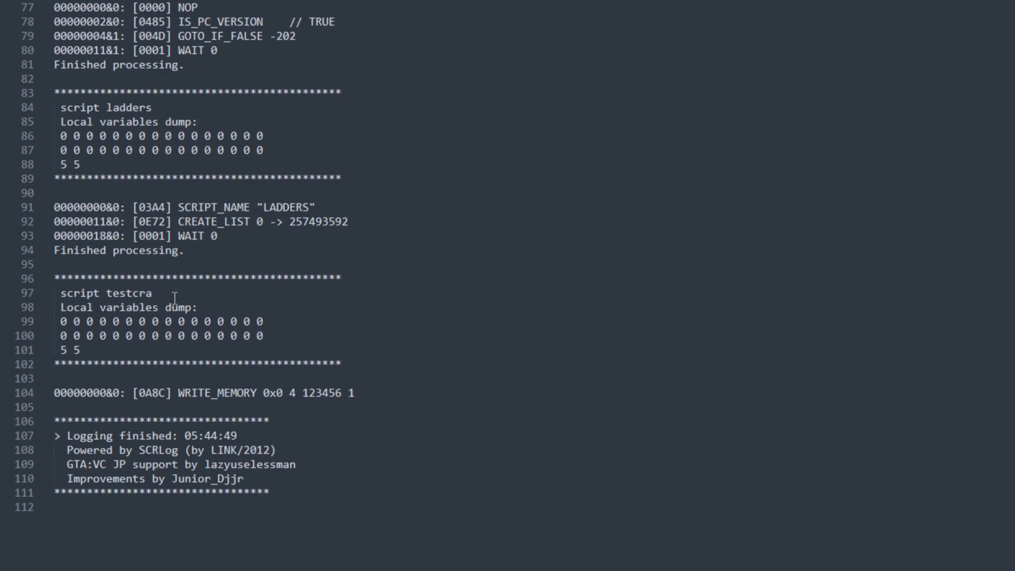
pyautogui.moveTo(202, 305)
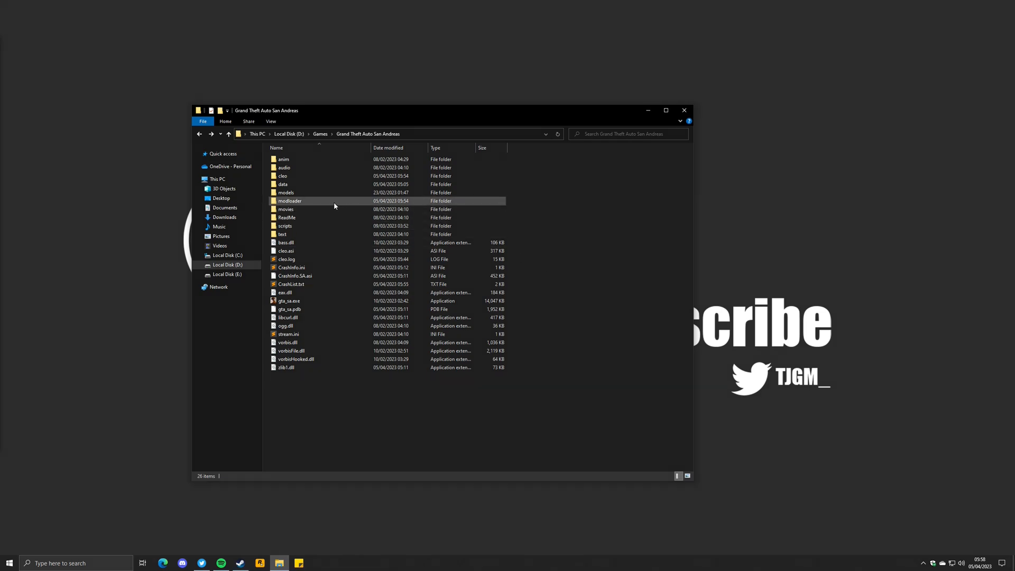
# Set IgnoreAllMods to true in modloader.ini and save the file
pyautogui.doubleClick(290, 201)
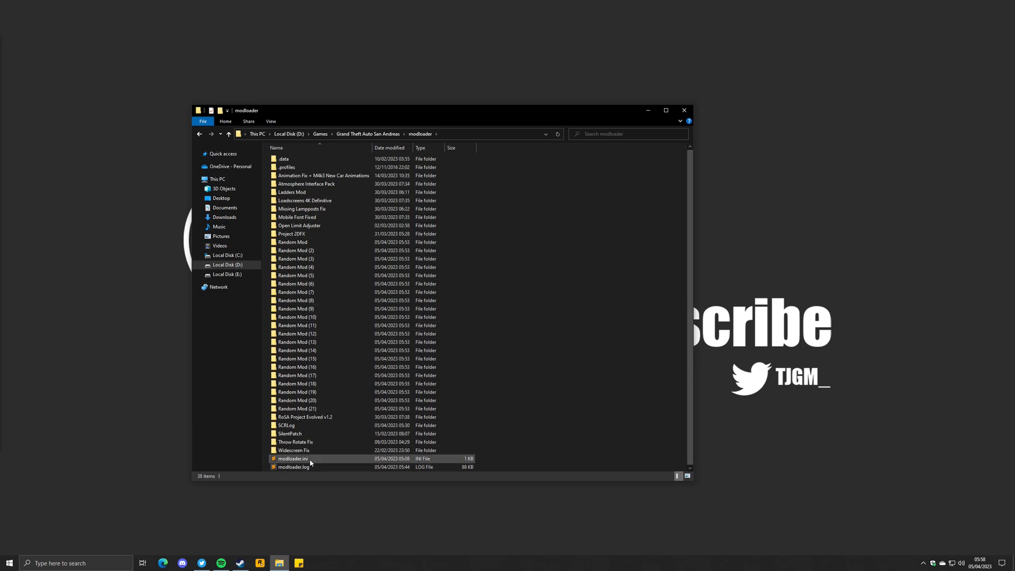
pyautogui.doubleClick(291, 458)
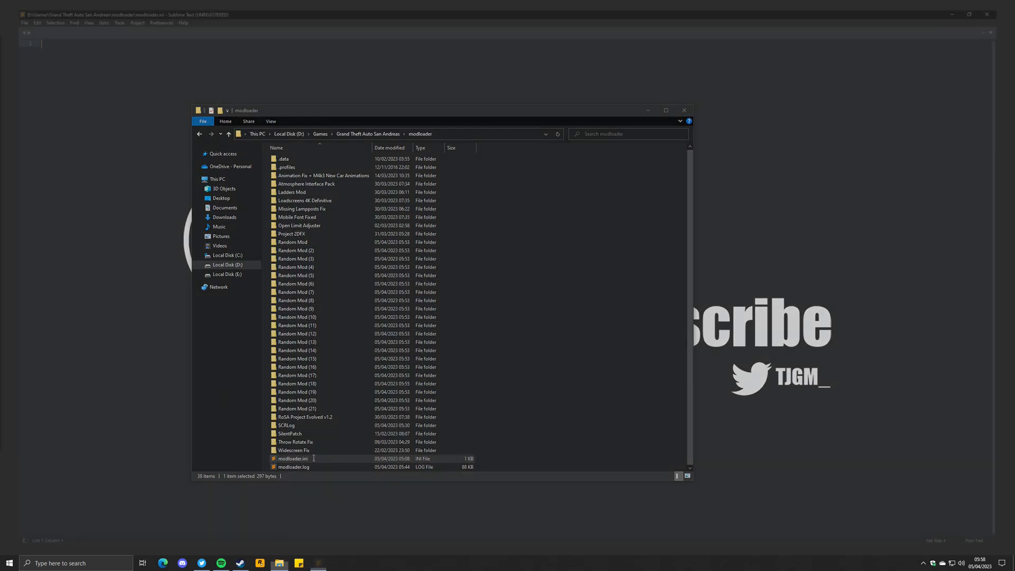
pyautogui.doubleClick(292, 458)
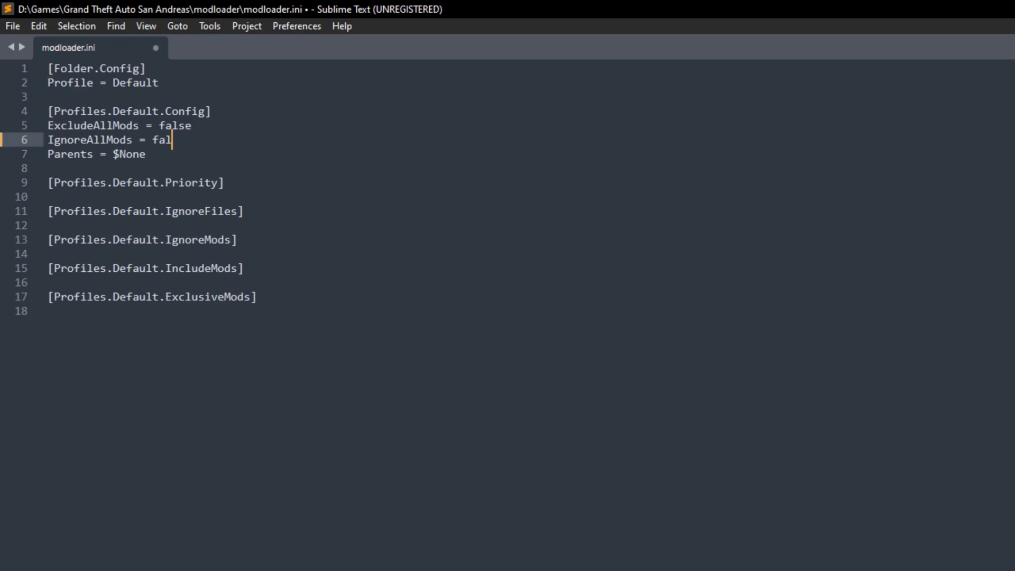
pyautogui.write('true')
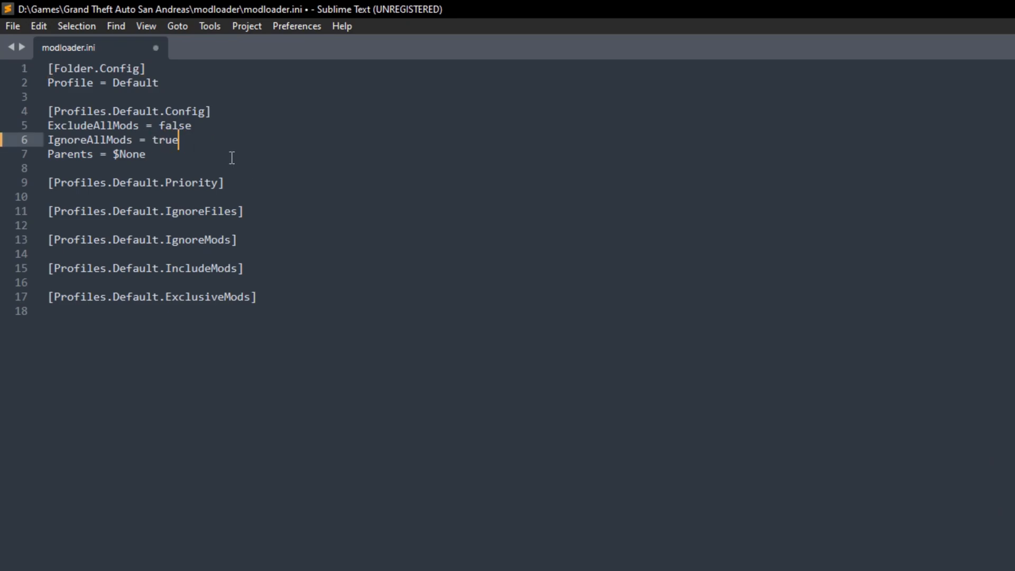
pyautogui.click(11, 26)
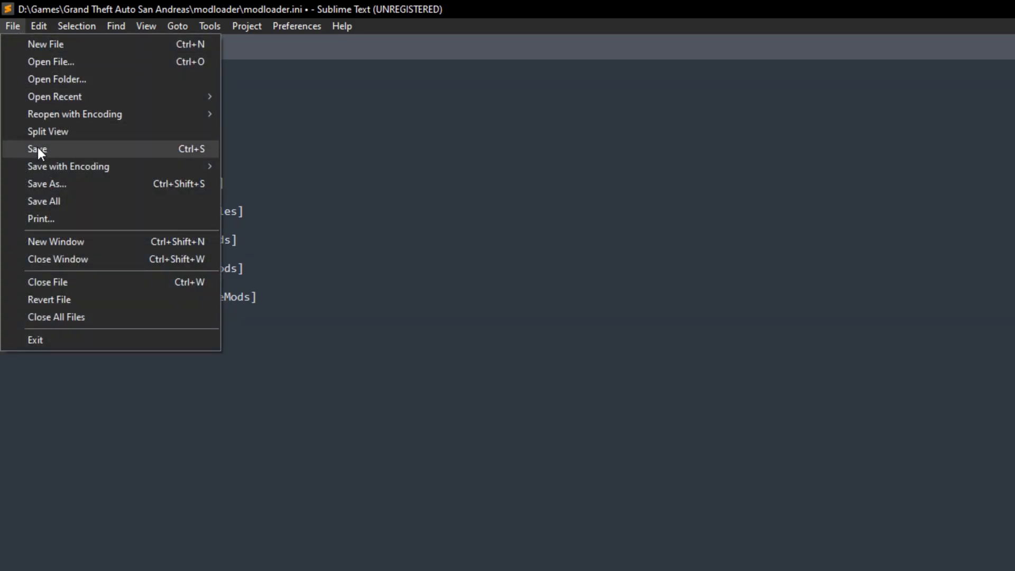
pyautogui.click(37, 149)
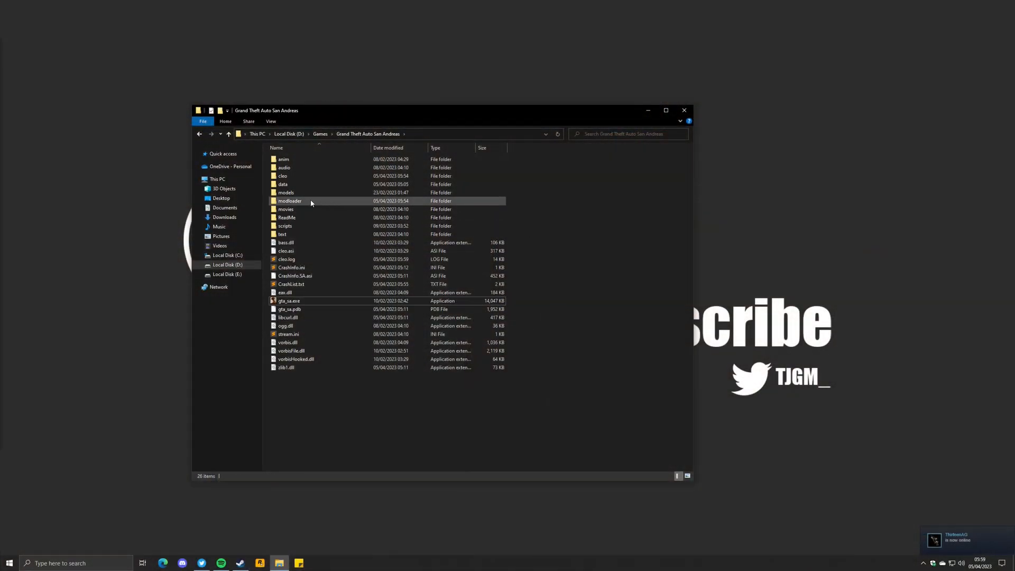
# Change IgnoreAllMods back to false and save modloader.ini with Ctrl+S
pyautogui.doubleClick(289, 200)
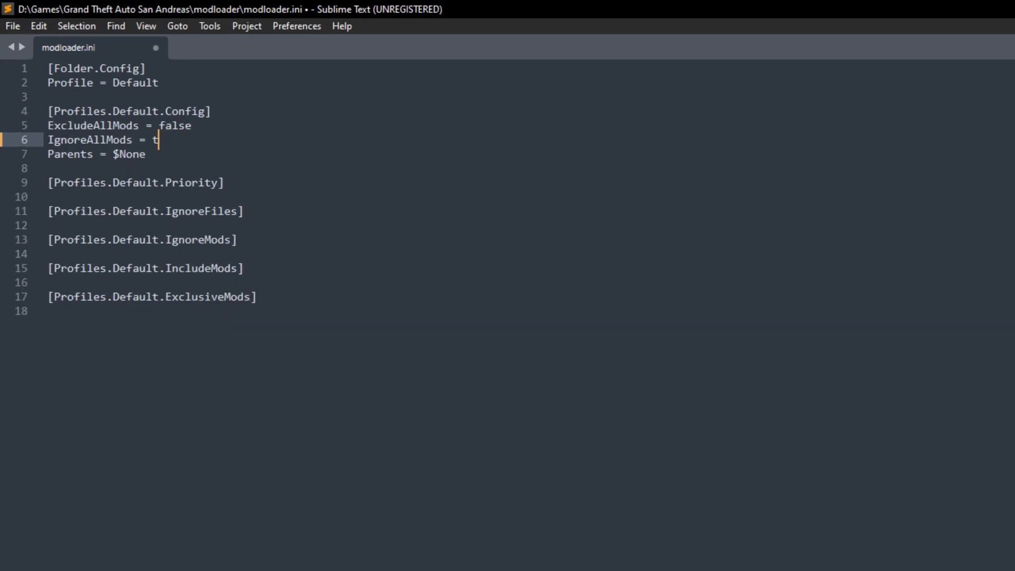
pyautogui.write('alse')
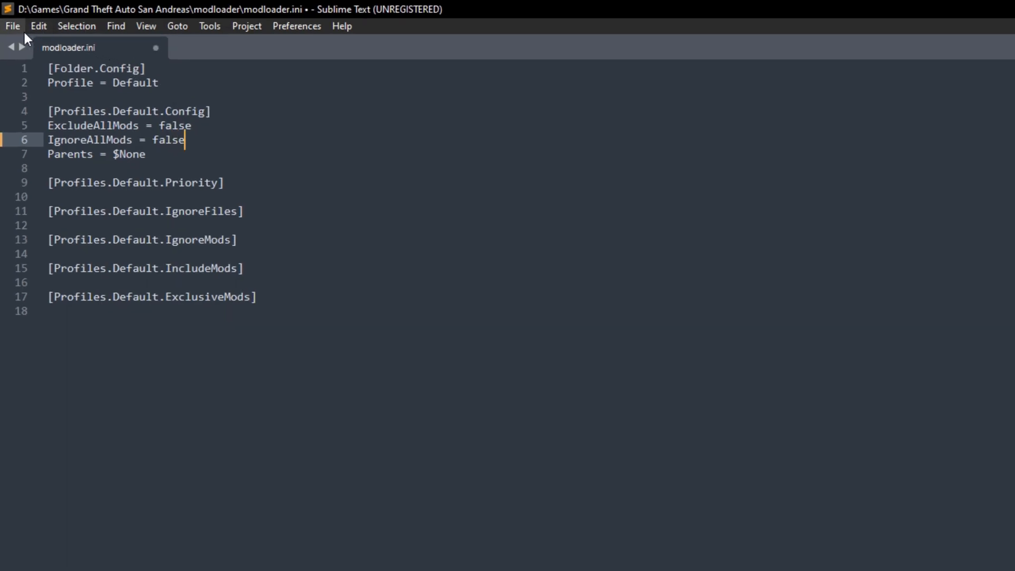
pyautogui.press('ctrl+s')
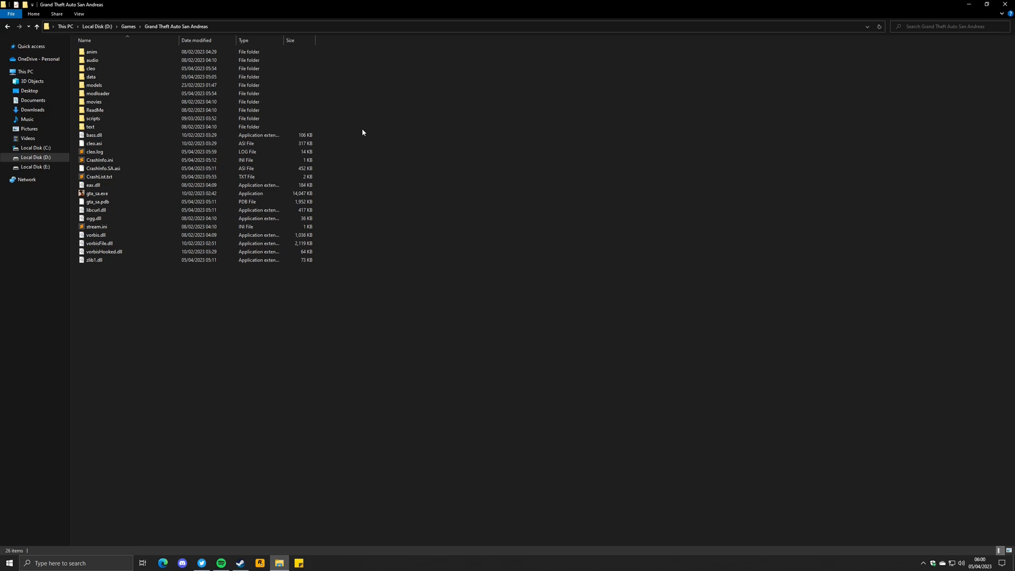
# Delete Random Mod through Random Mod (10) from the modloader folder
pyautogui.click(97, 93)
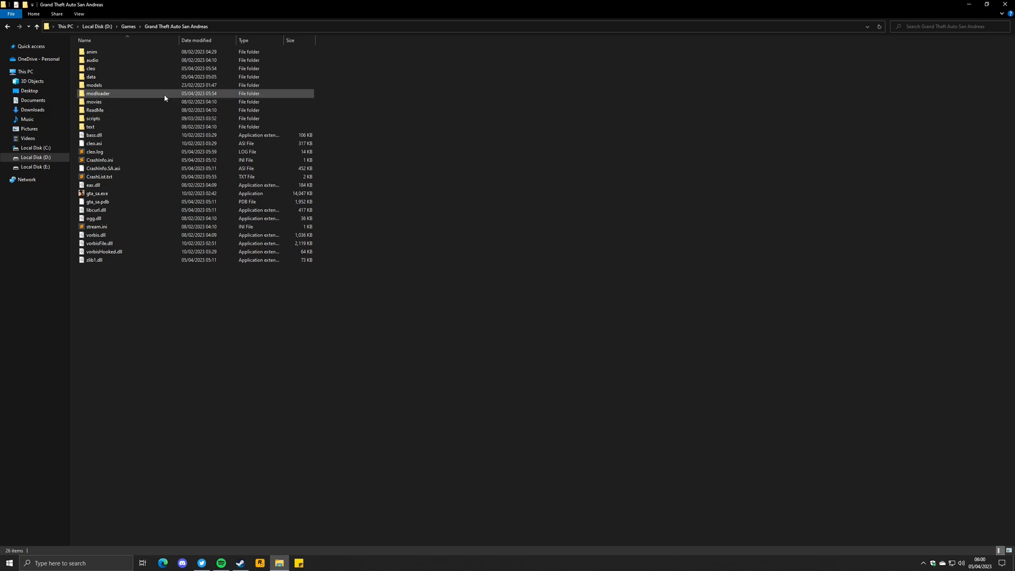
pyautogui.doubleClick(98, 93)
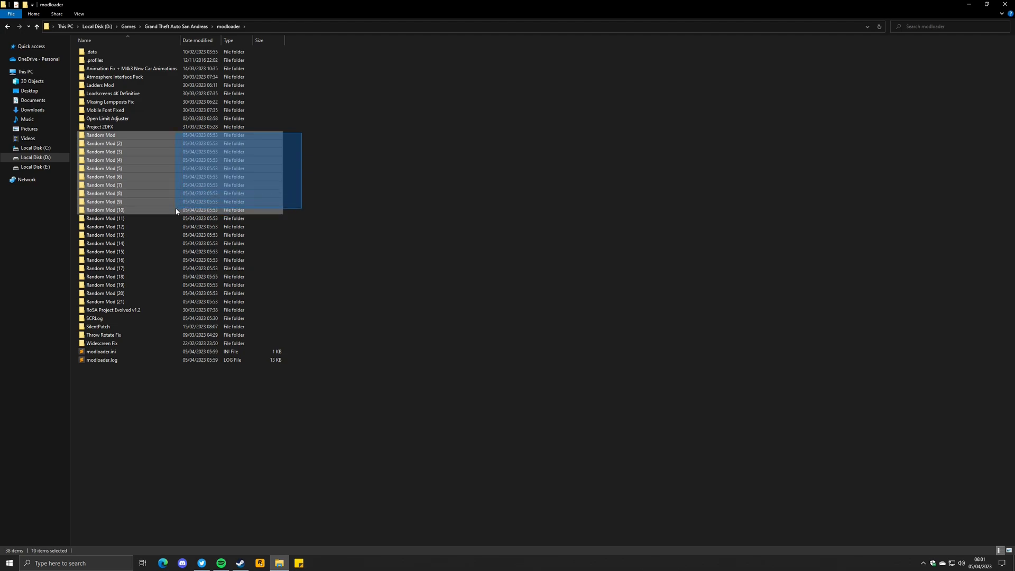
pyautogui.rightClick(175, 209)
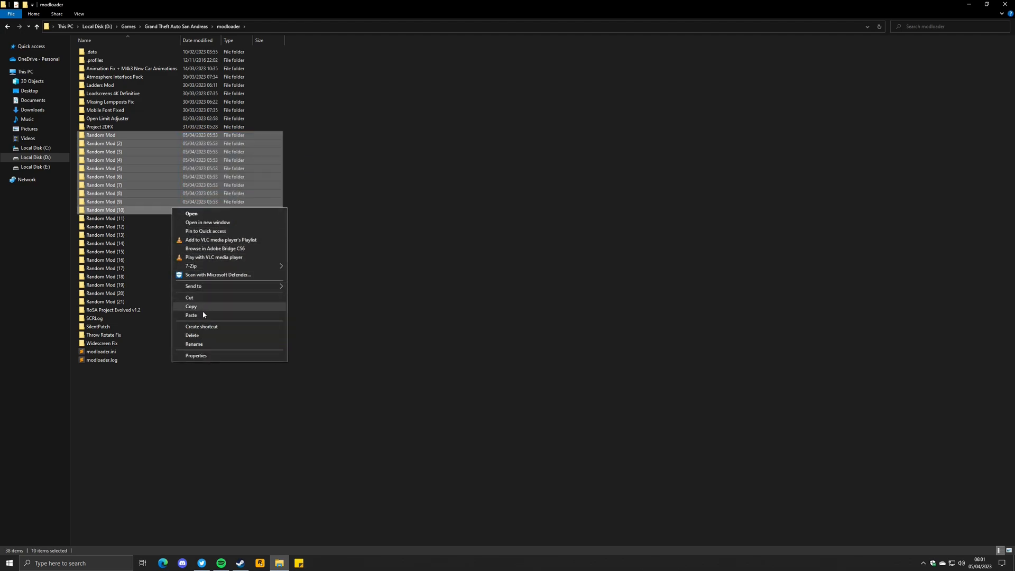
pyautogui.click(192, 335)
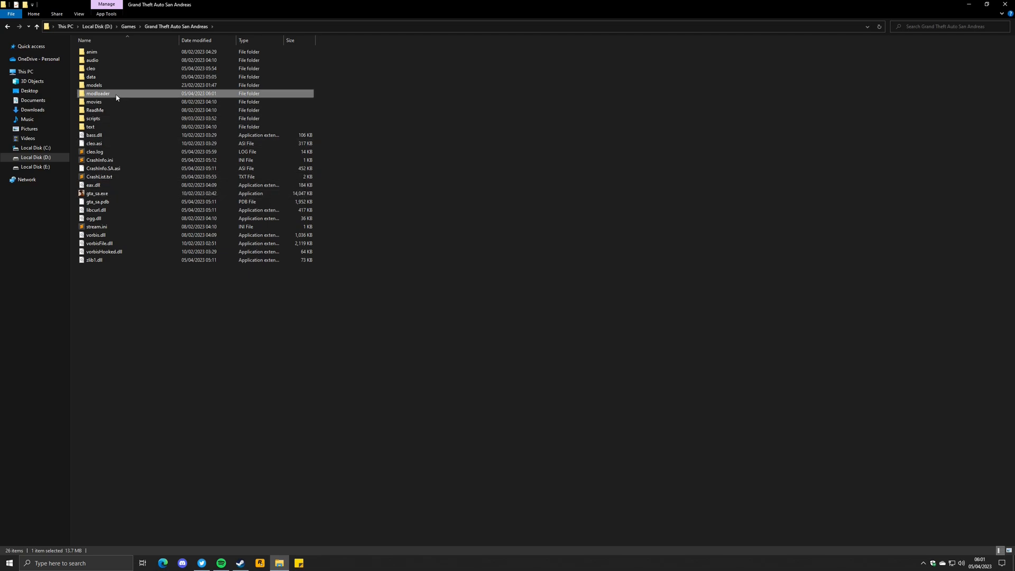
pyautogui.rightClick(296, 170)
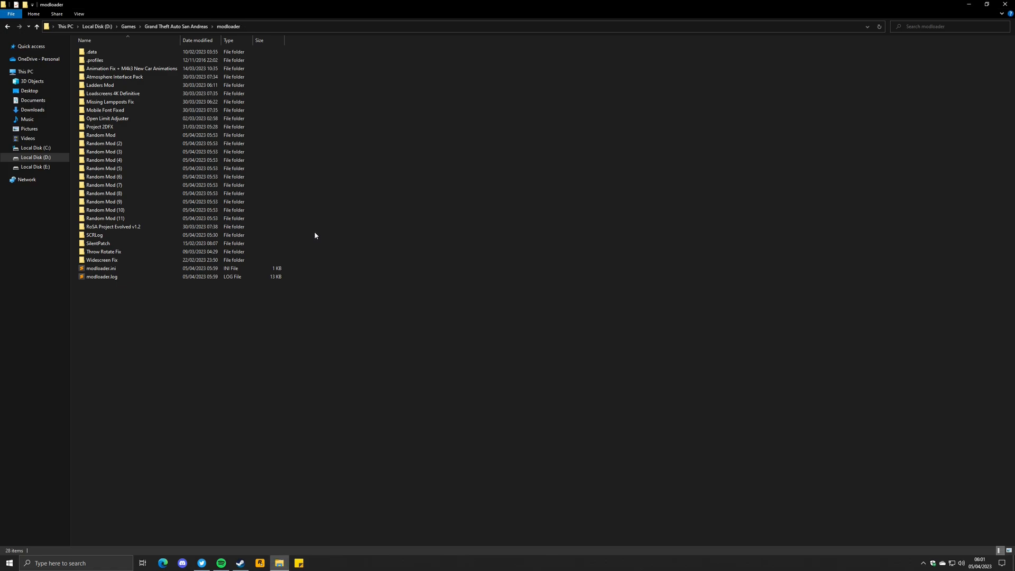
pyautogui.moveTo(316, 231)
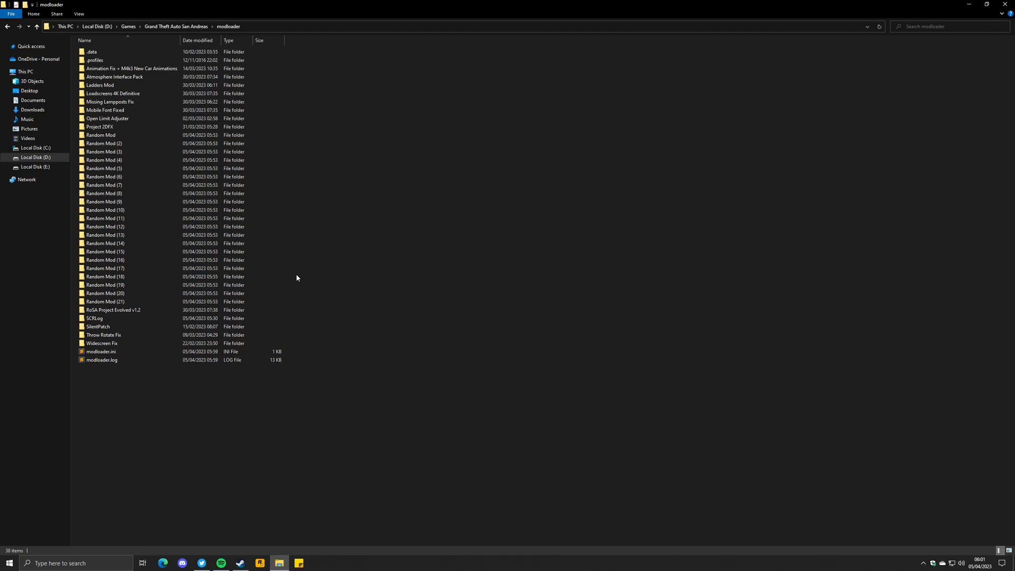
pyautogui.click(104, 302)
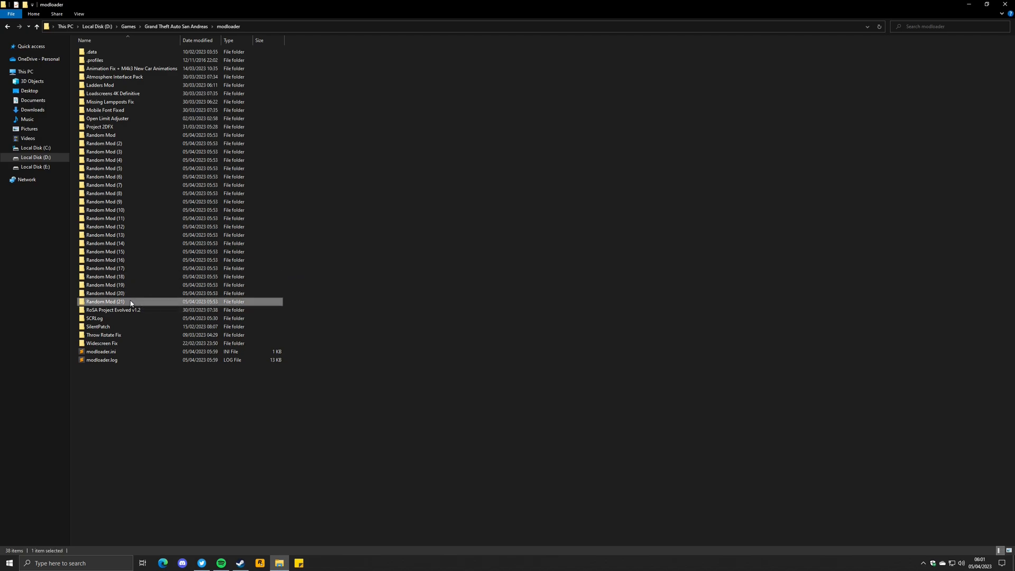
pyautogui.rightClick(351, 283)
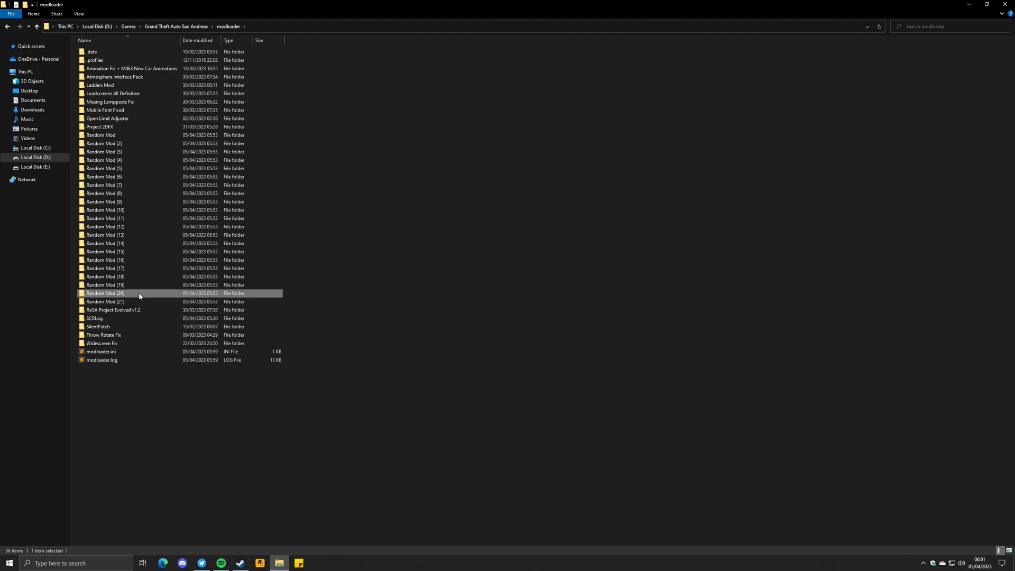
pyautogui.rightClick(325, 270)
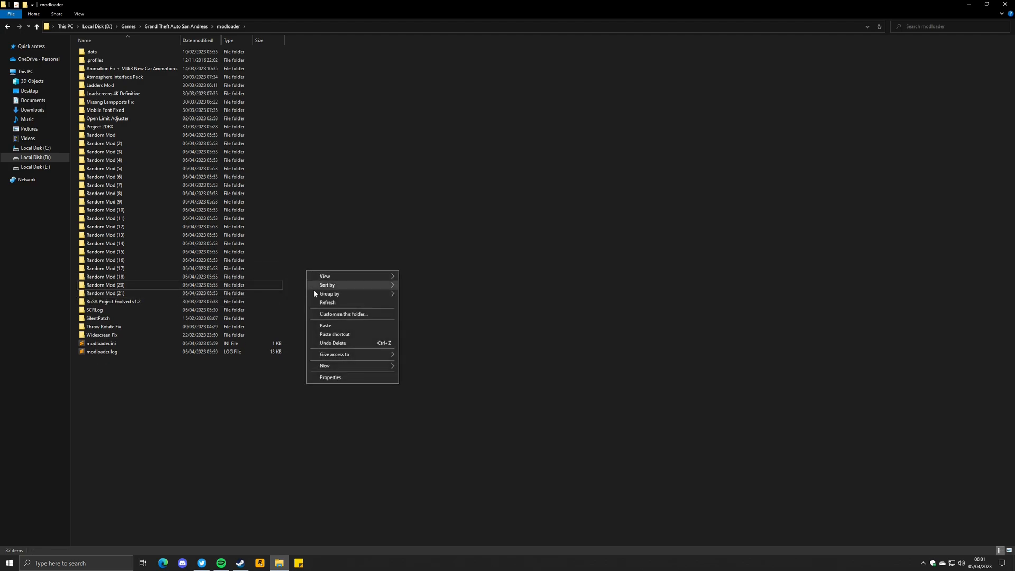
pyautogui.click(210, 285)
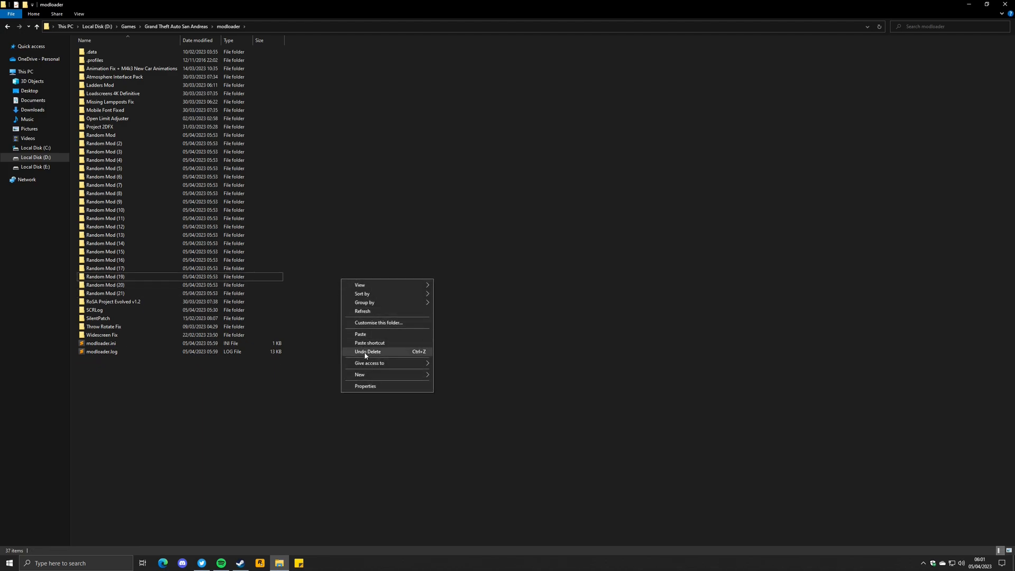
pyautogui.click(367, 352)
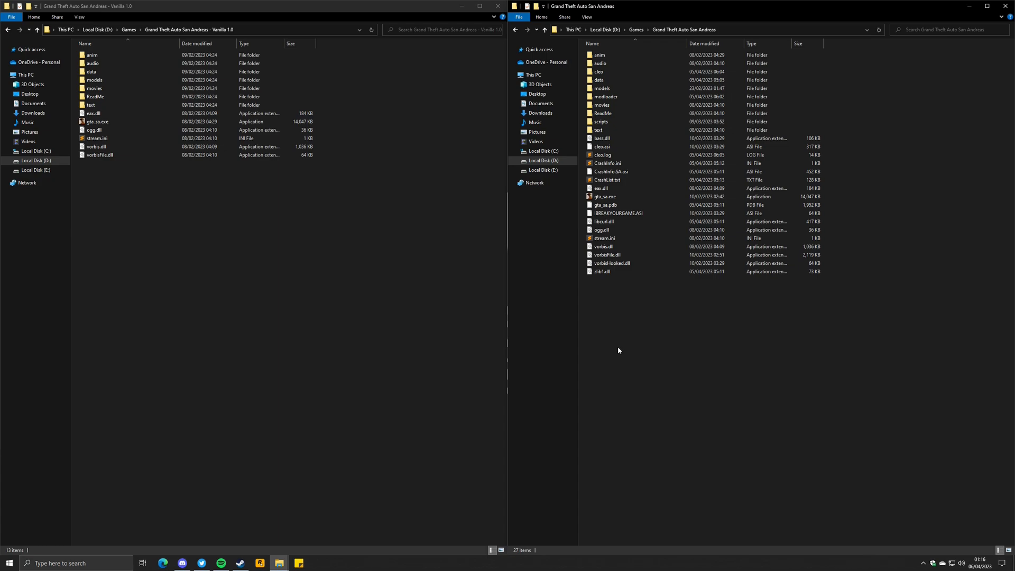
pyautogui.moveTo(260, 213)
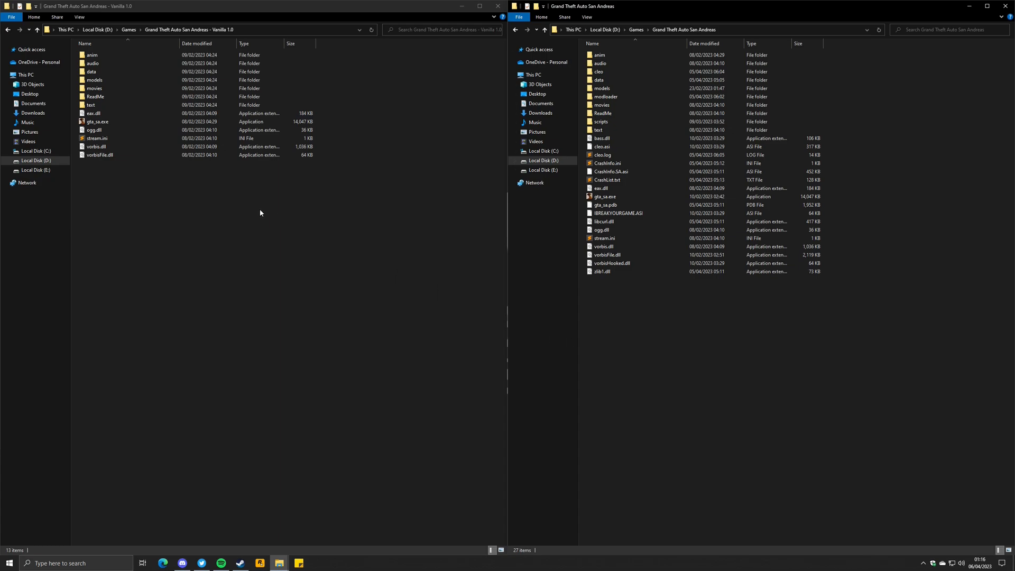
# Clear IBREAKYOURGAME.ASI from the San Andreas folder, then run gta_sa.exe
pyautogui.click(617, 213)
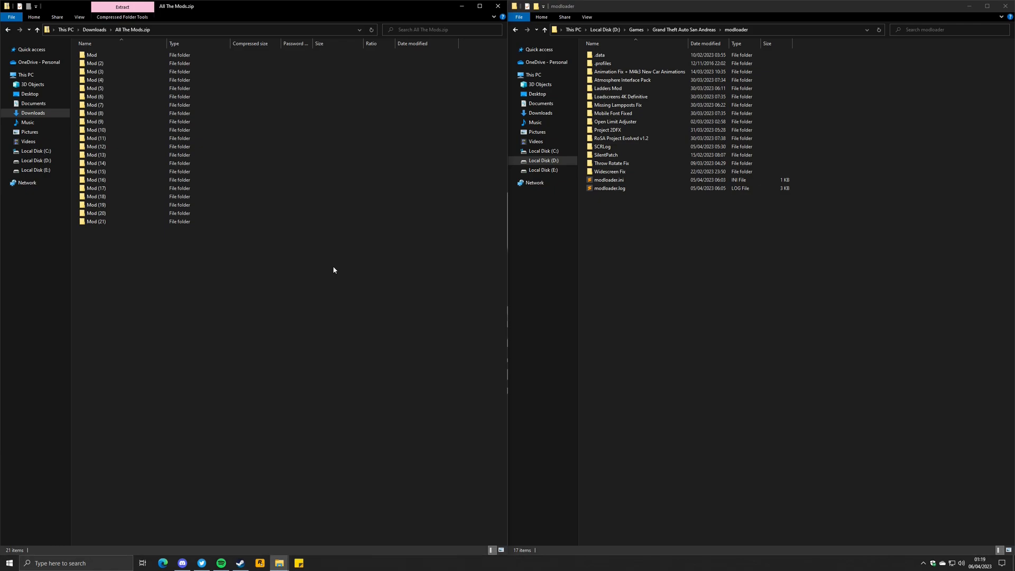
pyautogui.press('ctrl+a')
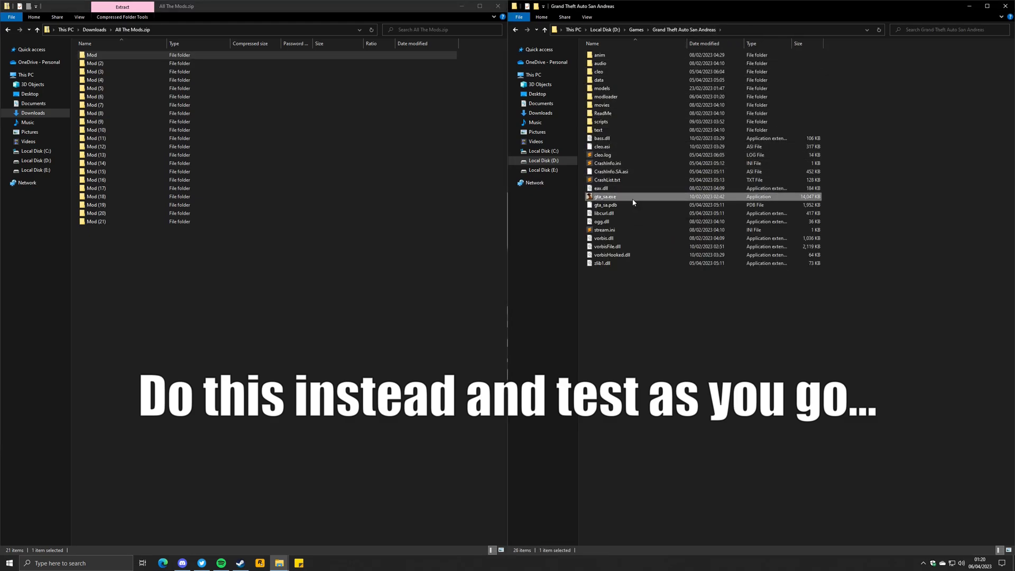
pyautogui.moveTo(605, 196)
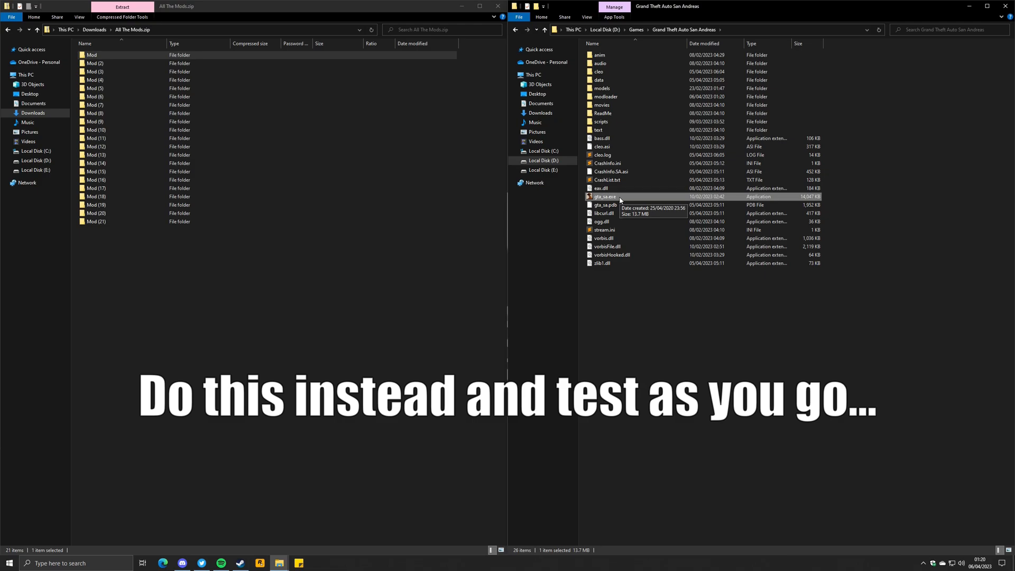
pyautogui.doubleClick(601, 196)
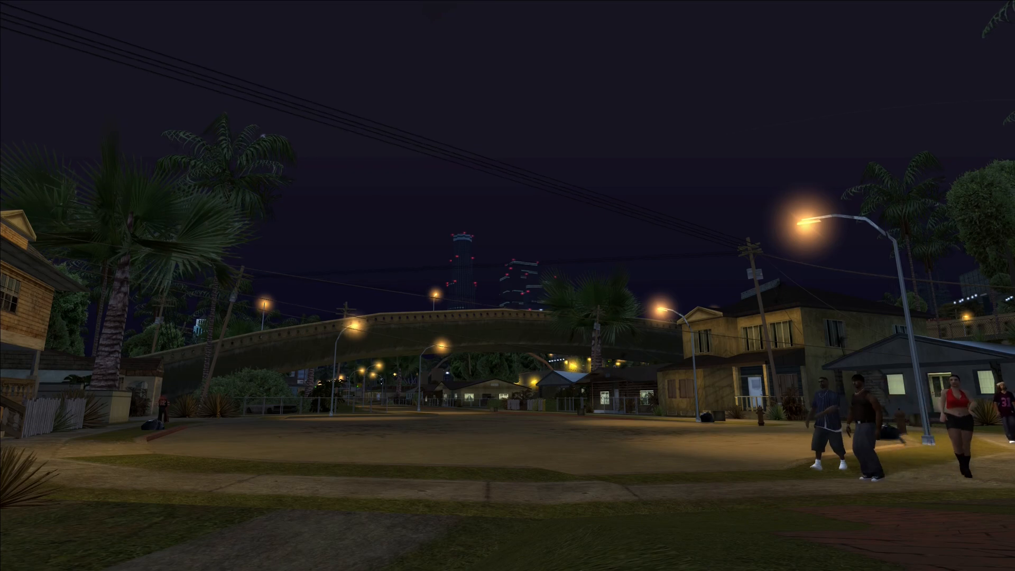